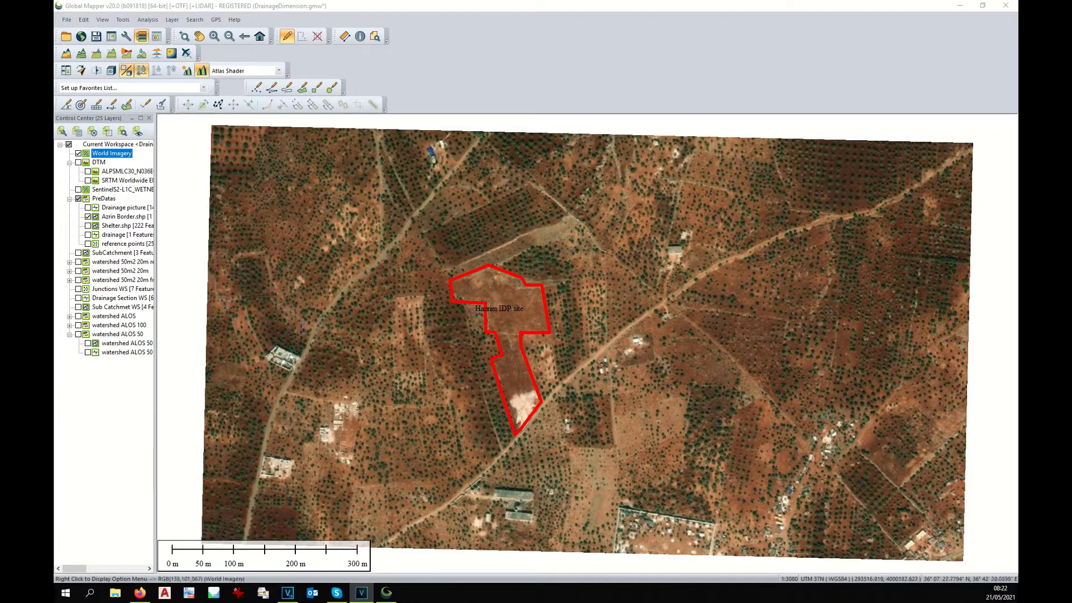
Turn on the PreDatas drainage line layer and switch off World Imagery.
click(113, 235)
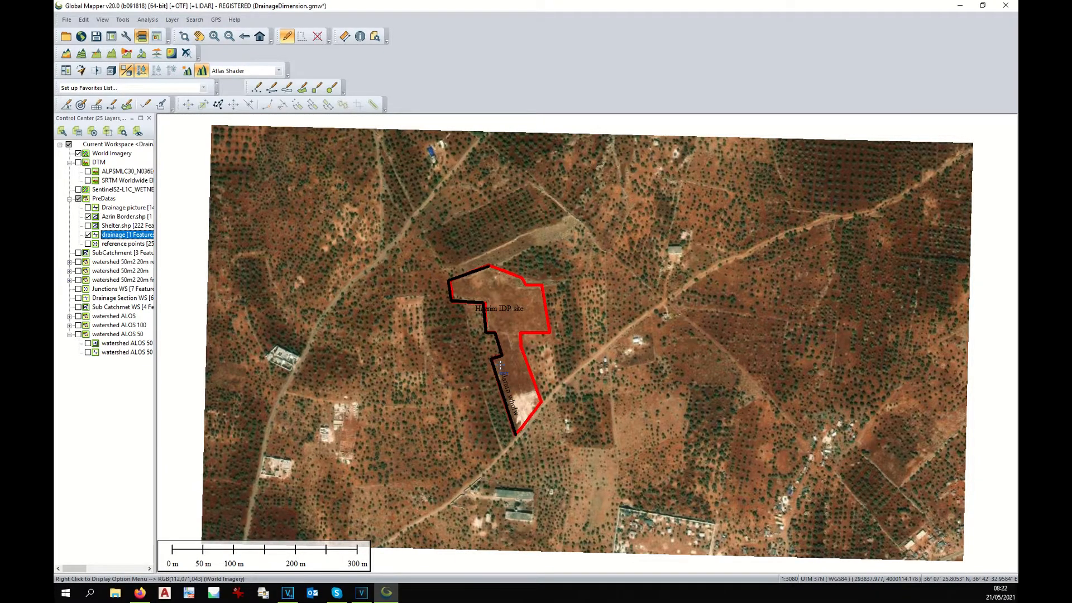
scroll(down, 3)
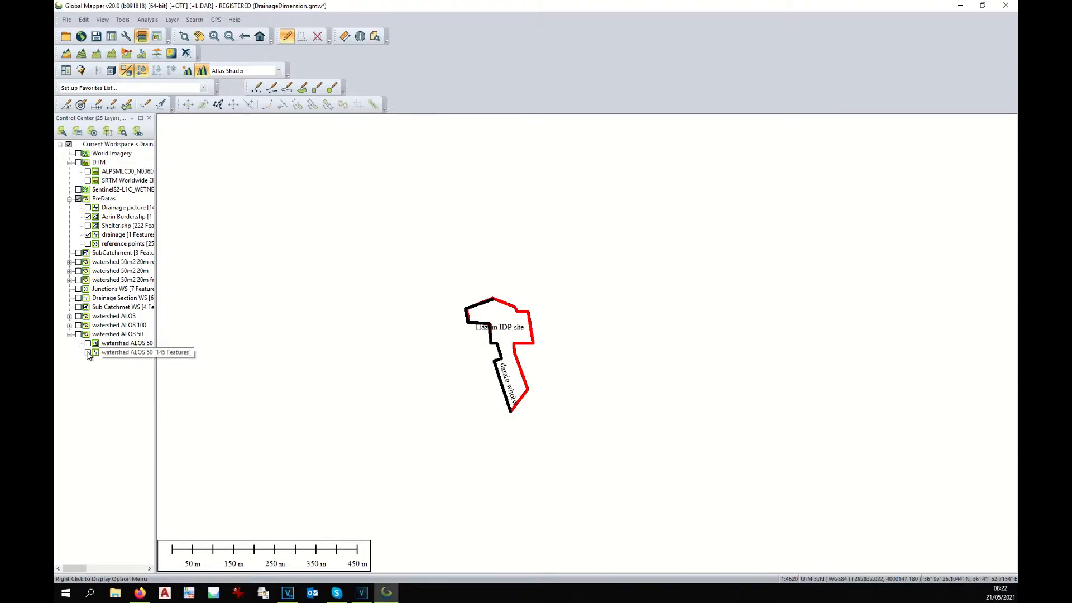
Show the watershed ALOS 50 stream lines and watershed areas, selecting the areas layer.
click(87, 352)
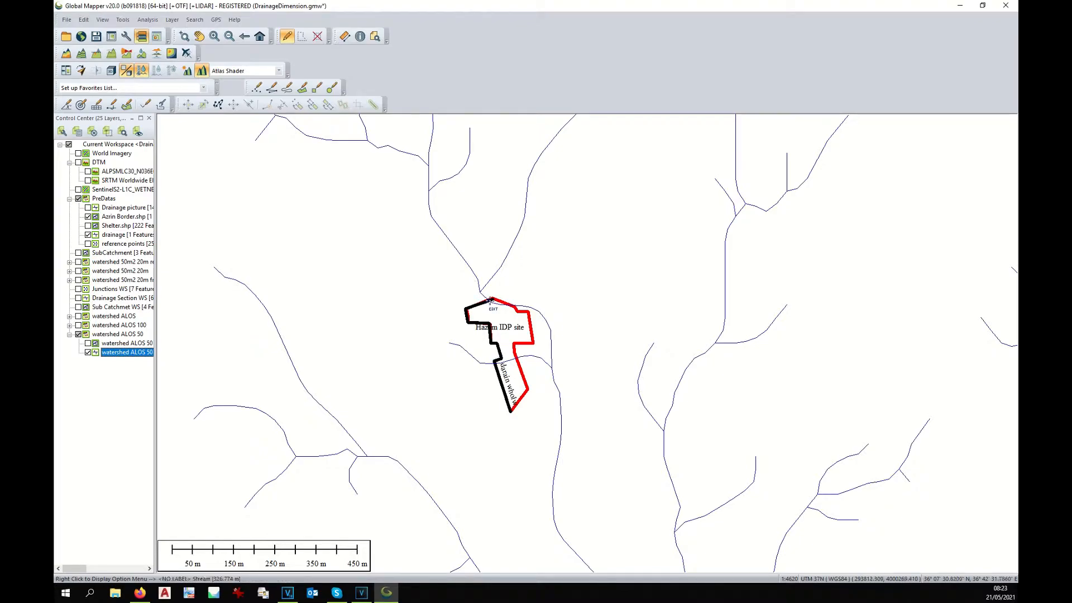
mouse_move(492, 301)
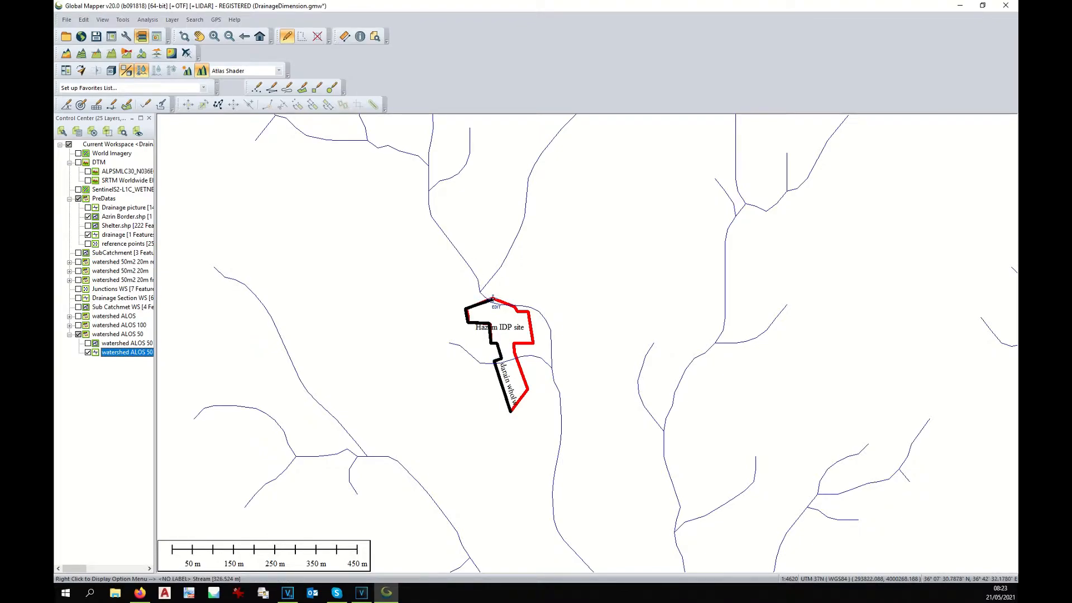
mouse_move(127, 342)
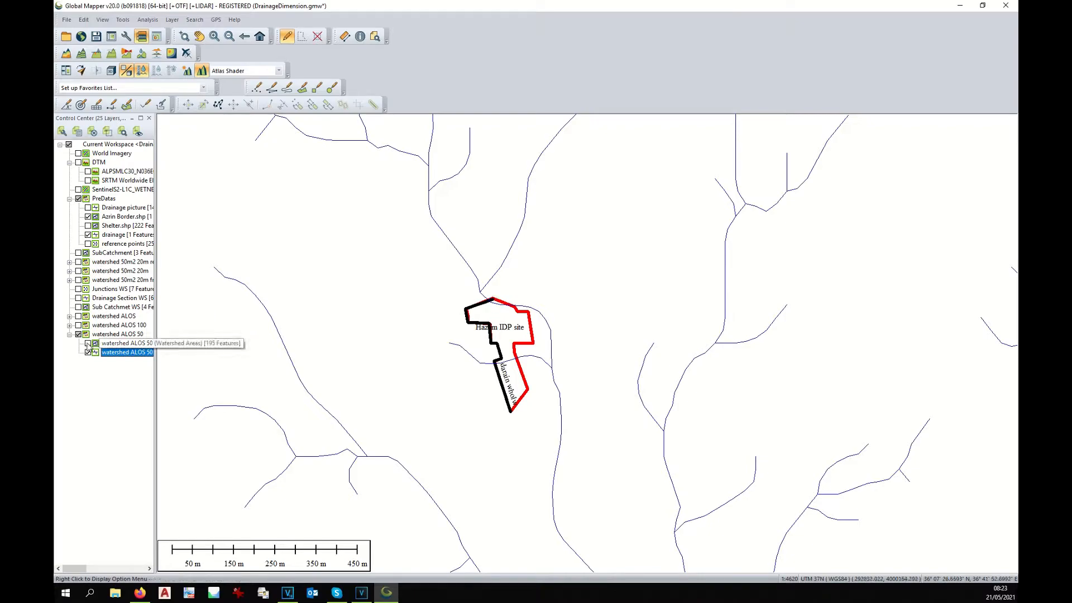
click(87, 343)
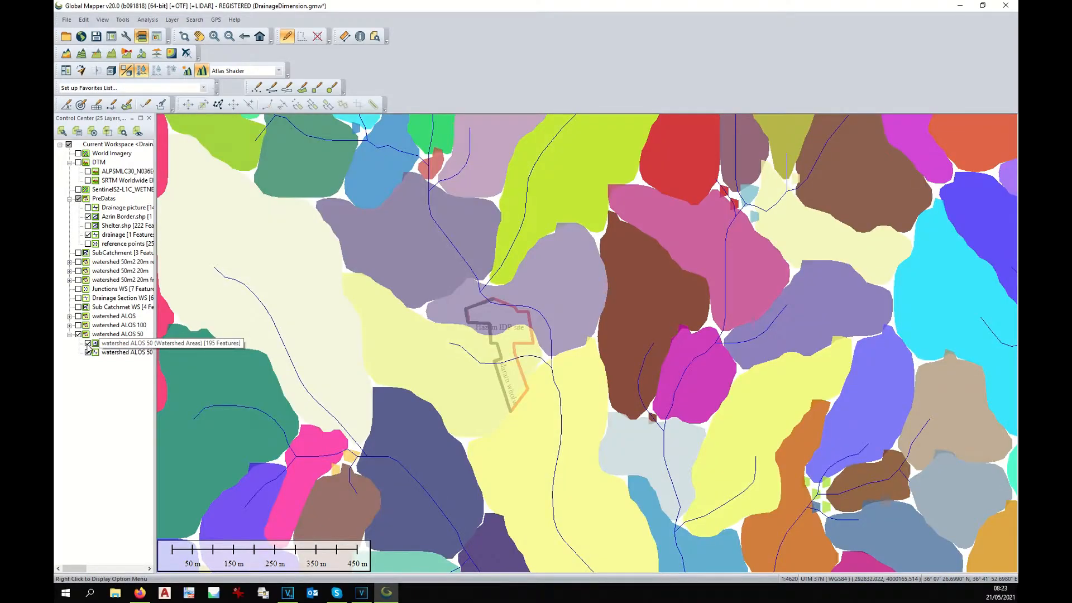
click(126, 342)
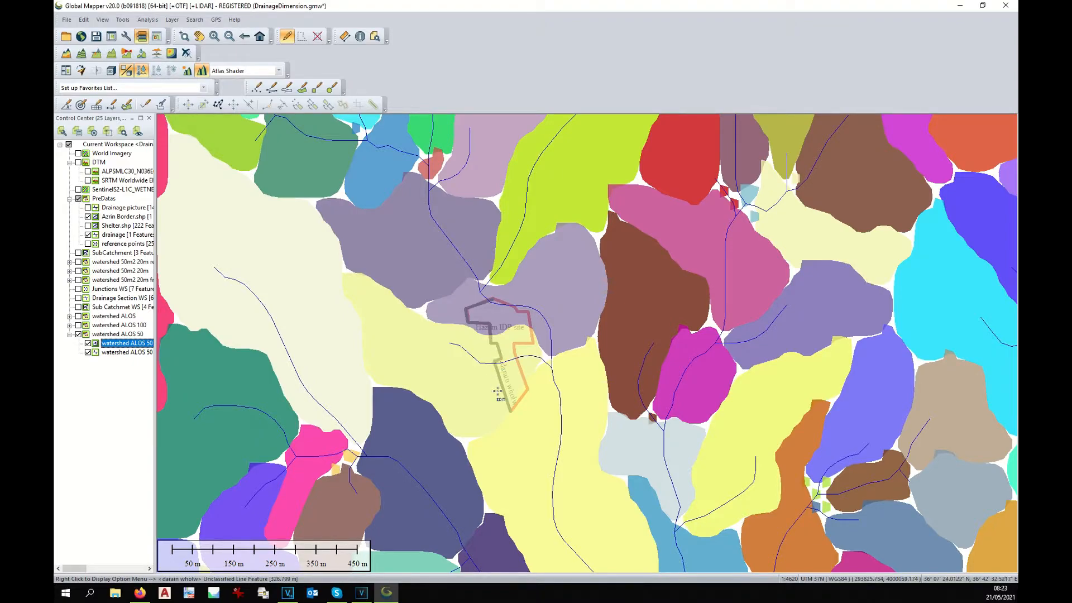
mouse_move(359, 284)
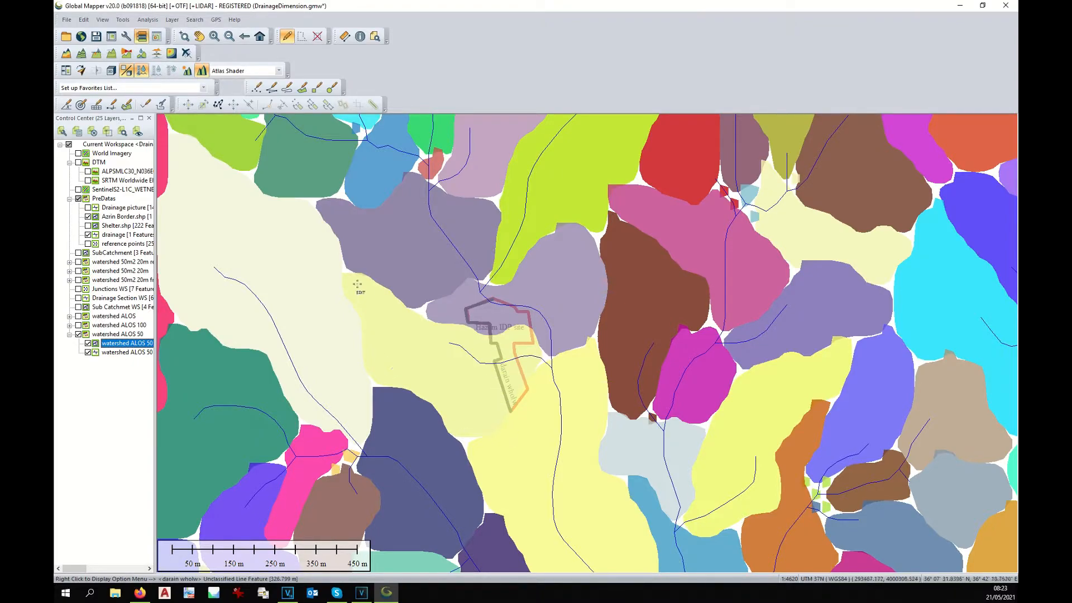
mouse_move(499, 400)
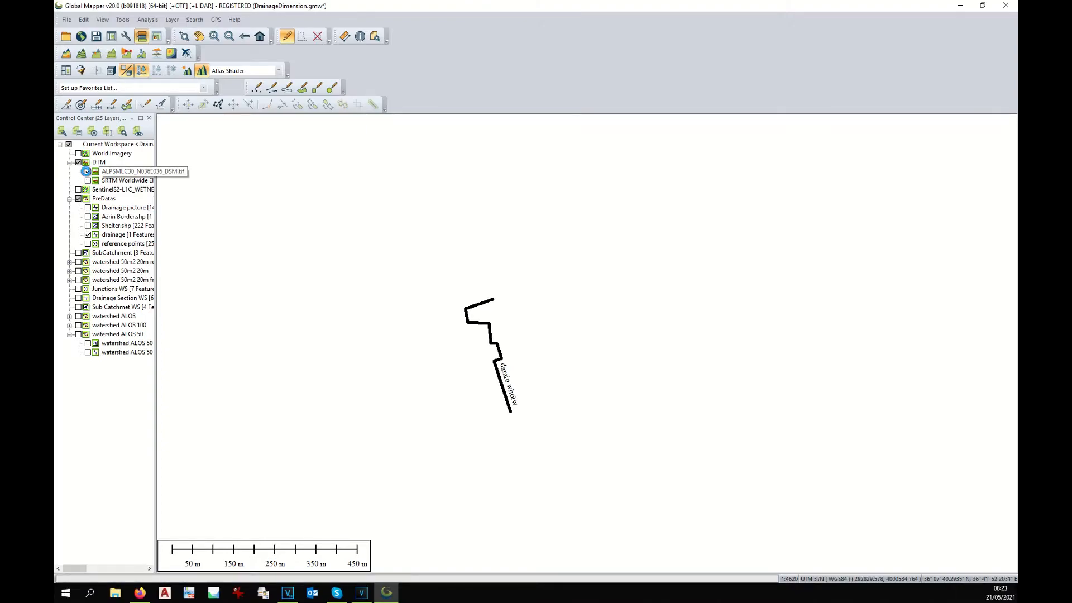
Show the ALPSMLC30 DTM and pick the drainage line for Apply Elevations to Selected Feature(s).
click(86, 170)
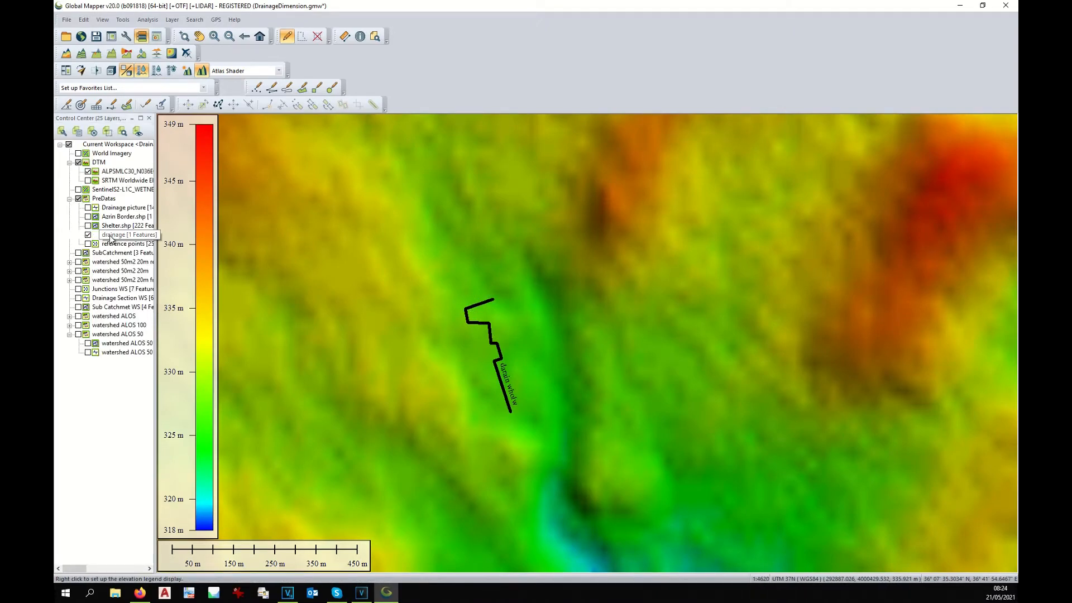
right_click(127, 235)
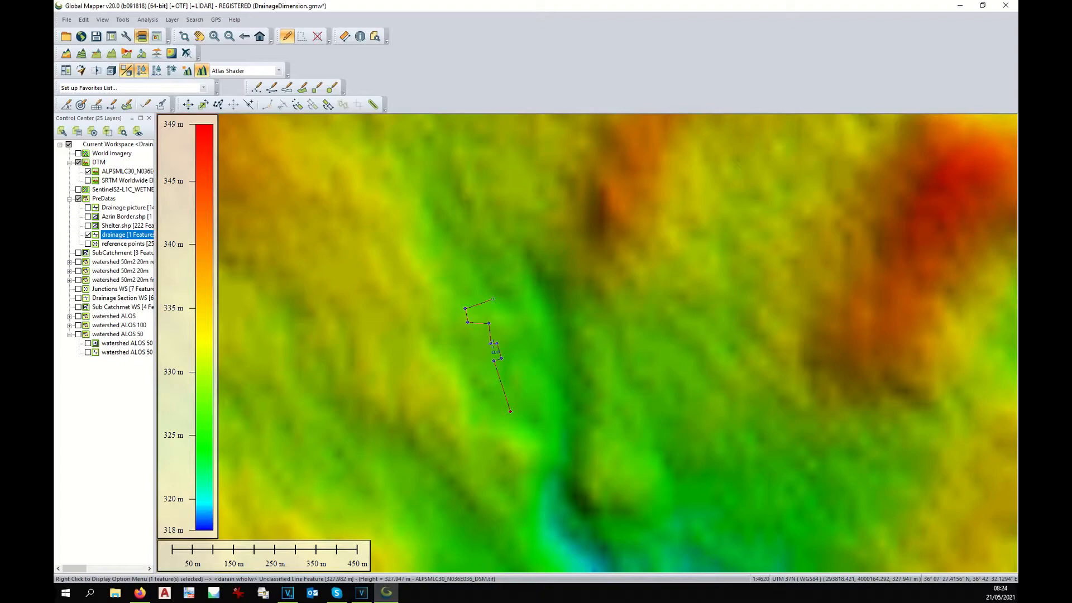
click(61, 143)
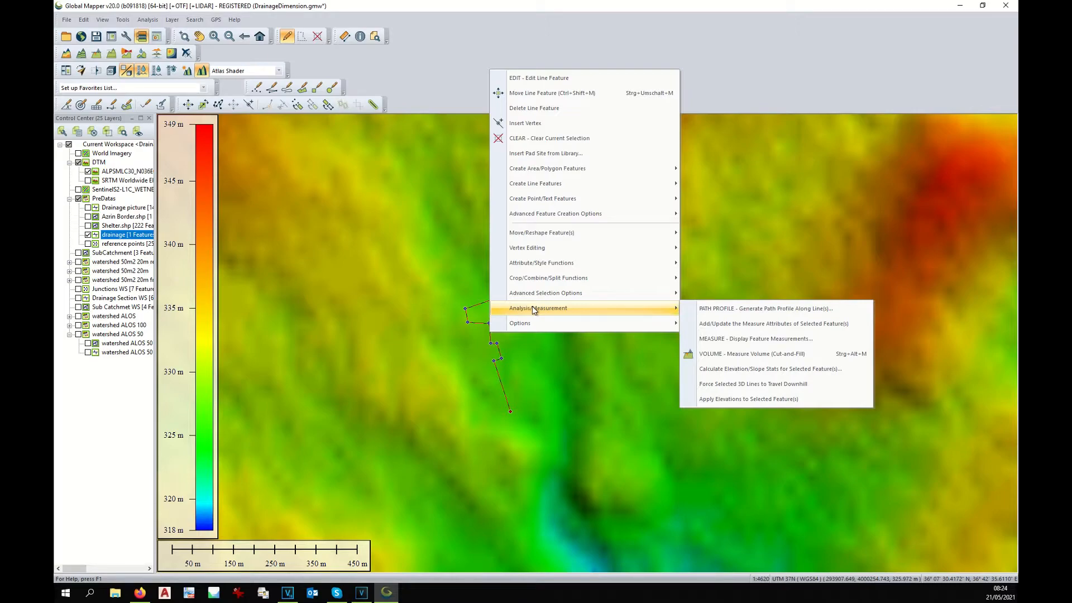
mouse_move(742, 398)
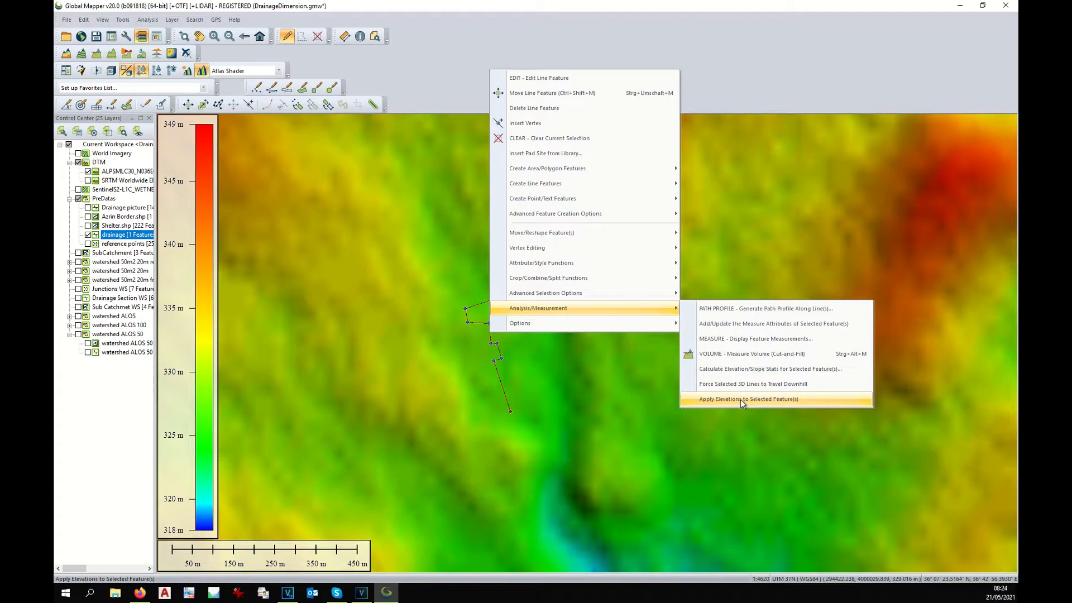
Replace the drainage line's vertex elevations with Terrain Layers values and confirm.
click(748, 399)
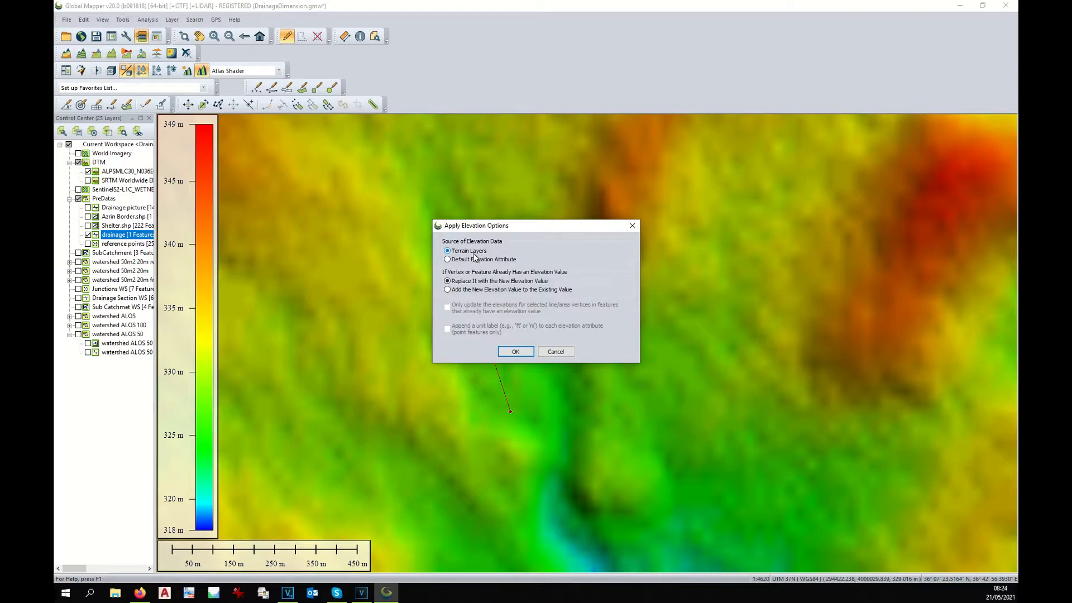
mouse_move(476, 290)
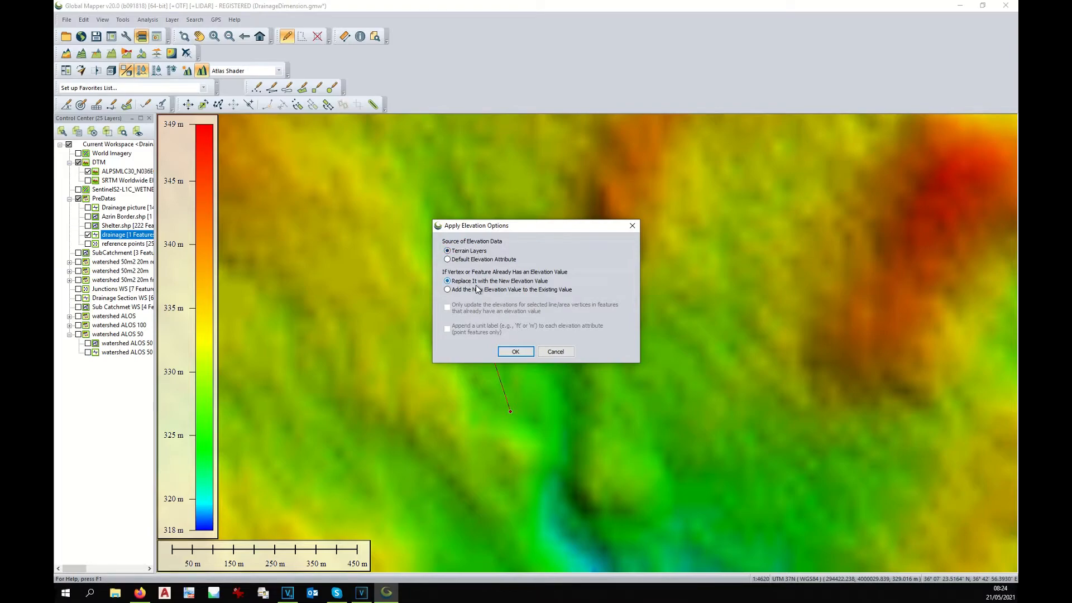
click(514, 351)
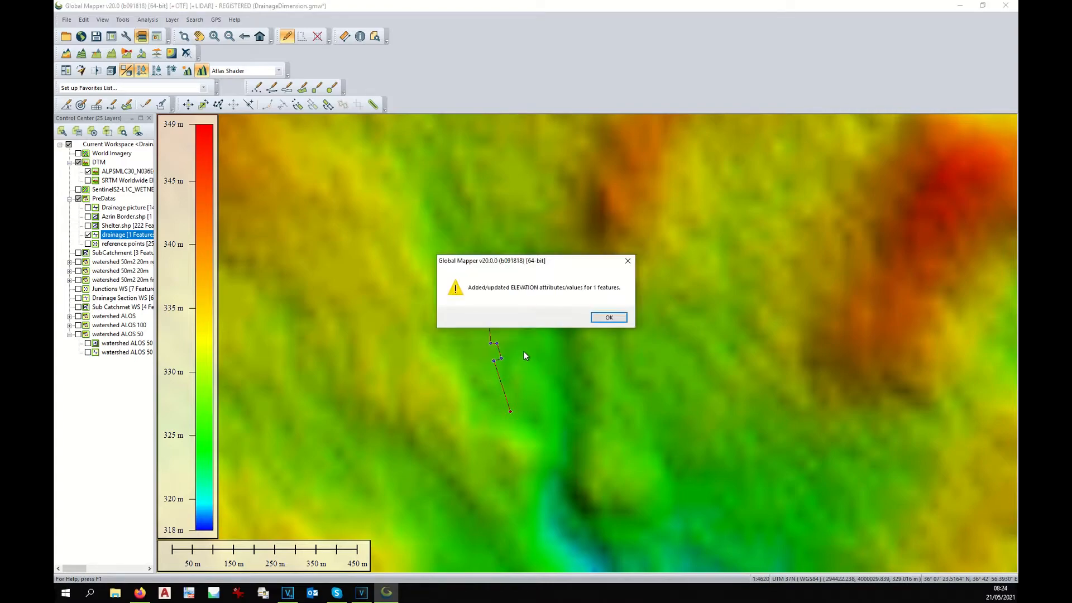
click(607, 317)
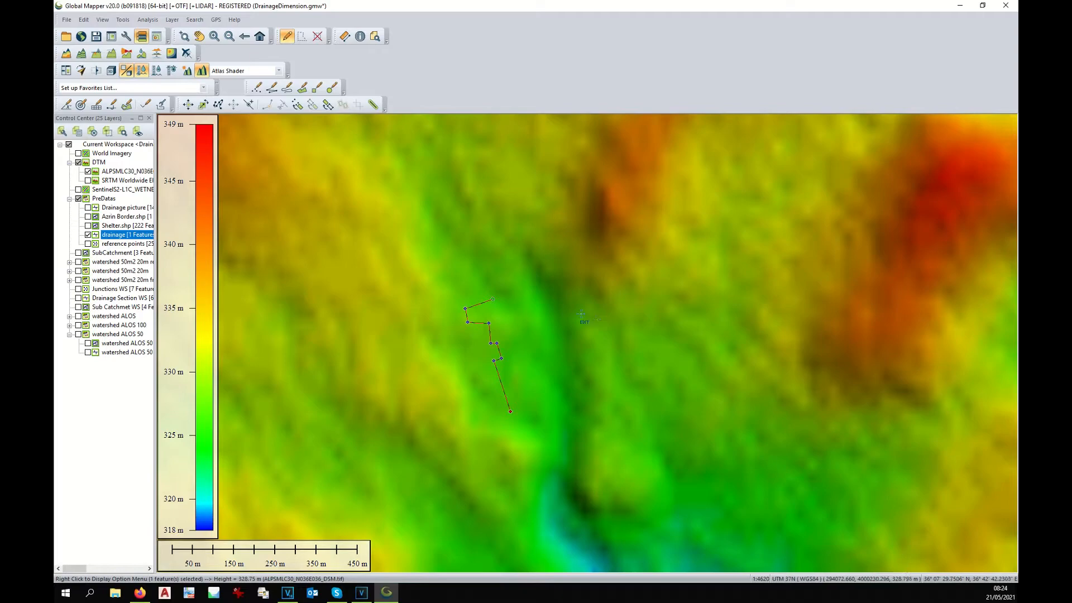
mouse_move(493, 340)
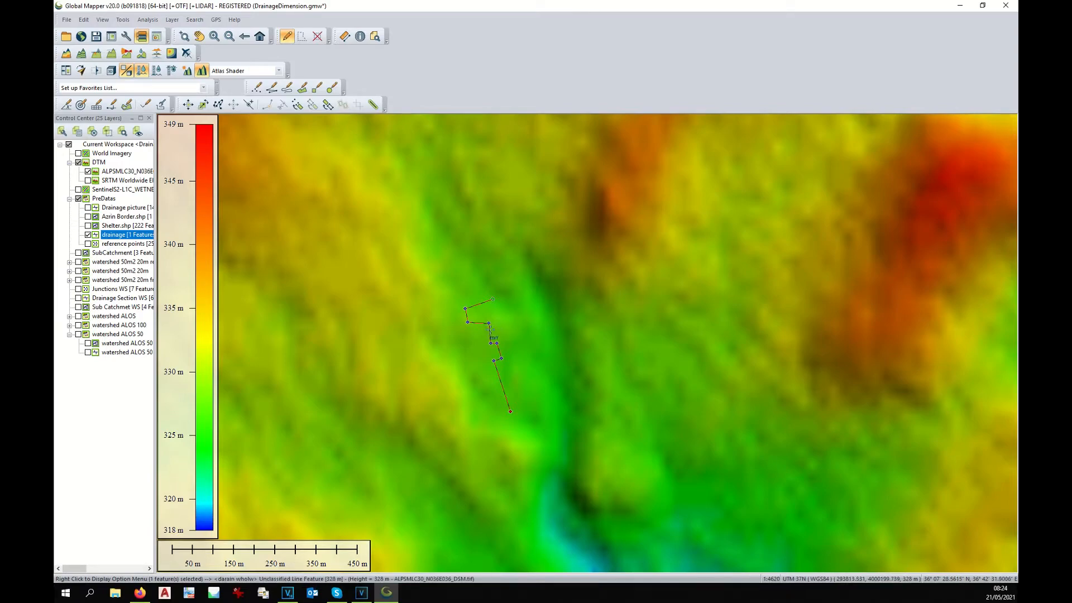
Bring up the Path Profile of the selected drainage line, about 326.5–329 m over 404 m.
right_click(491, 334)
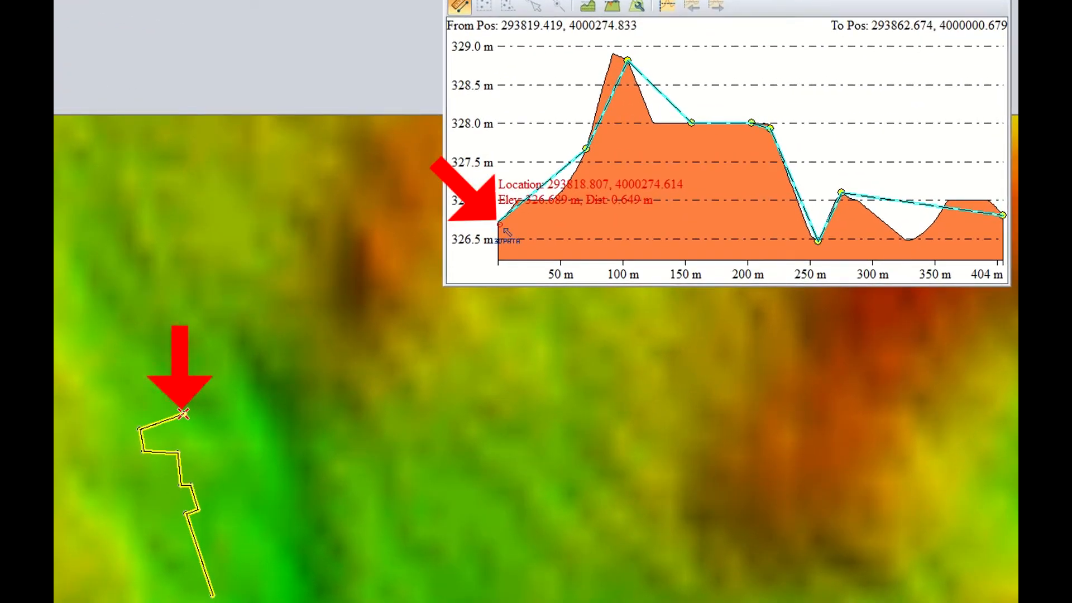
mouse_move(543, 208)
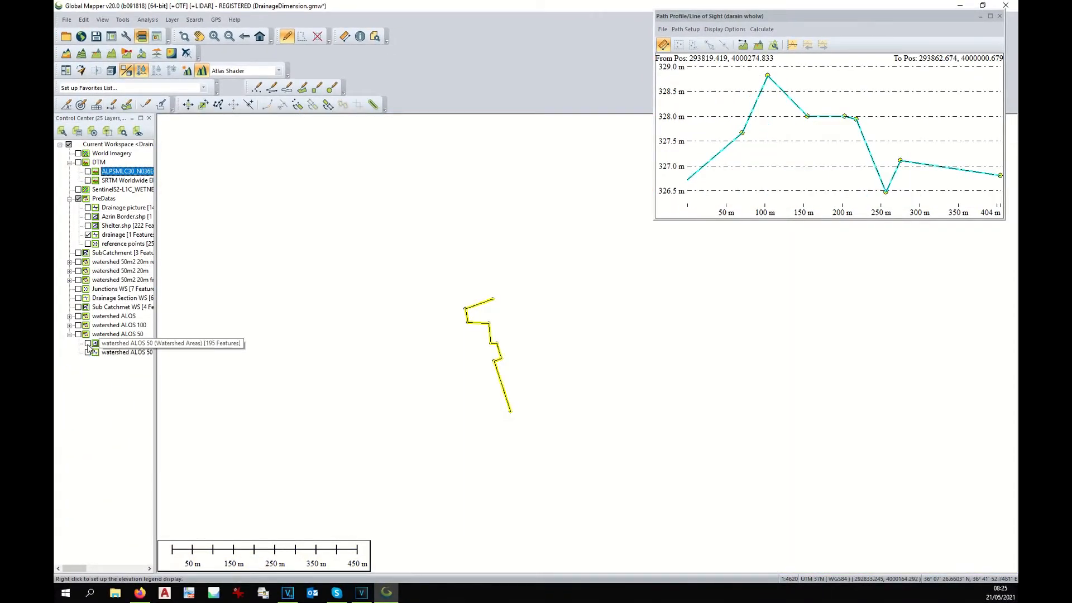
Show watershed ALOS 50 areas, Azrin Border.shp, stream lines and the labelled reference points.
click(87, 342)
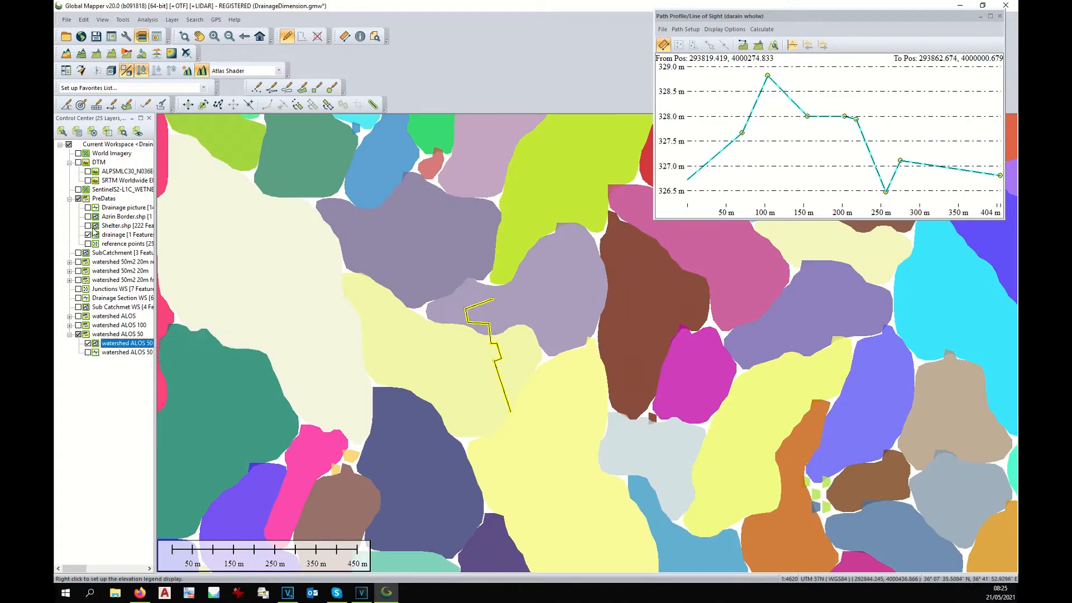
click(318, 36)
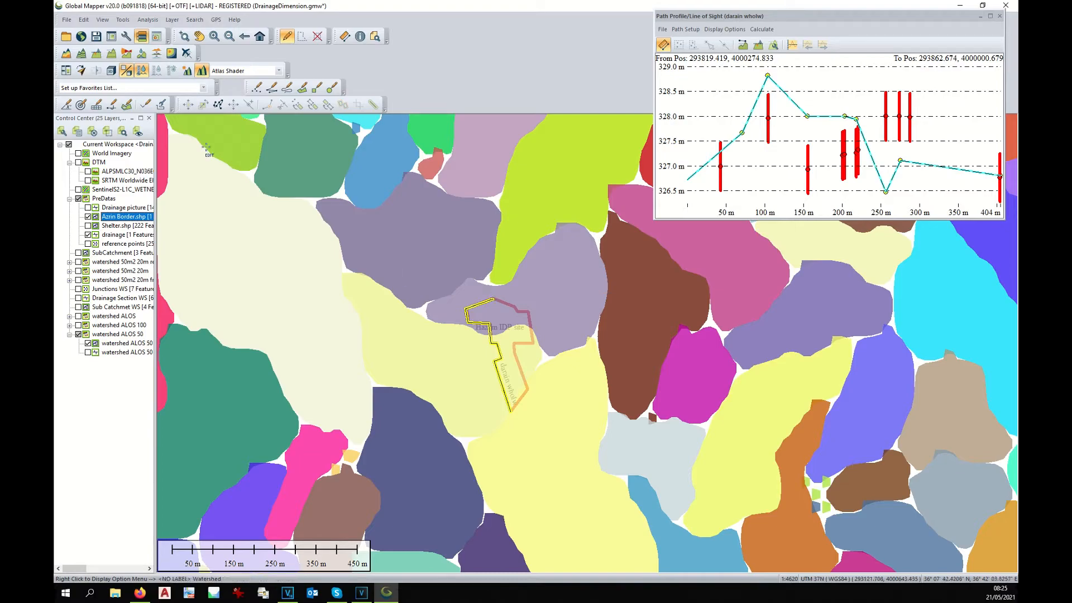
click(87, 352)
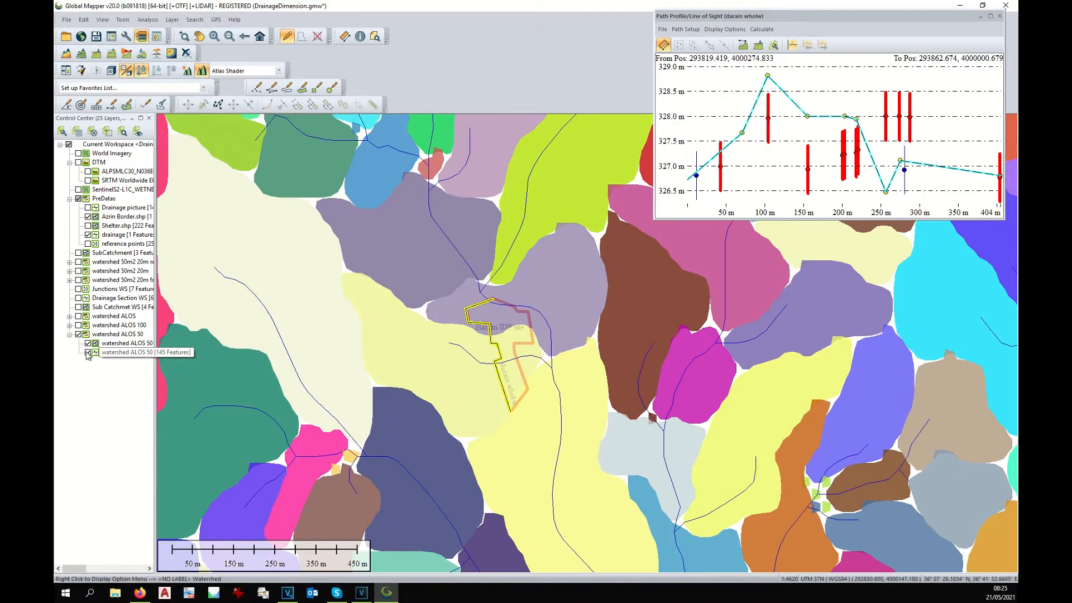
click(999, 16)
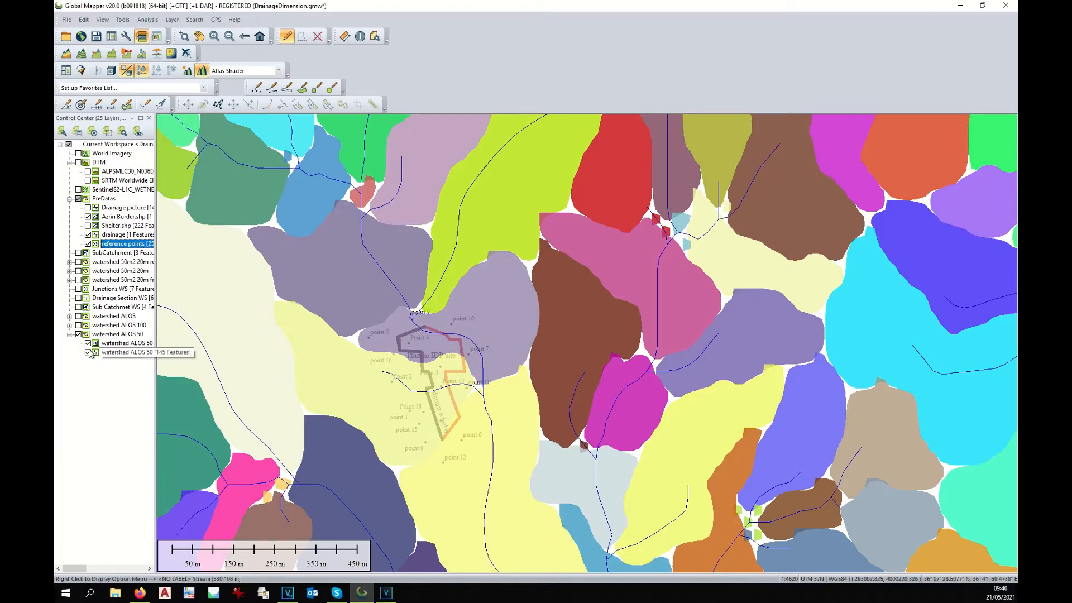
Untick and select the watershed ALOS 50 Watershed Areas layer.
click(88, 342)
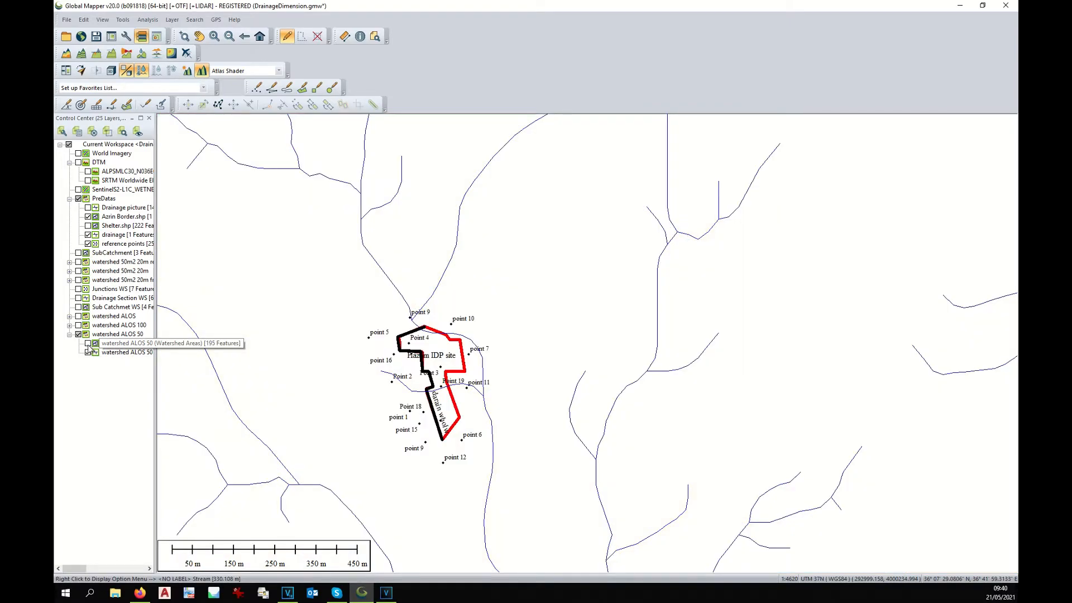
click(127, 342)
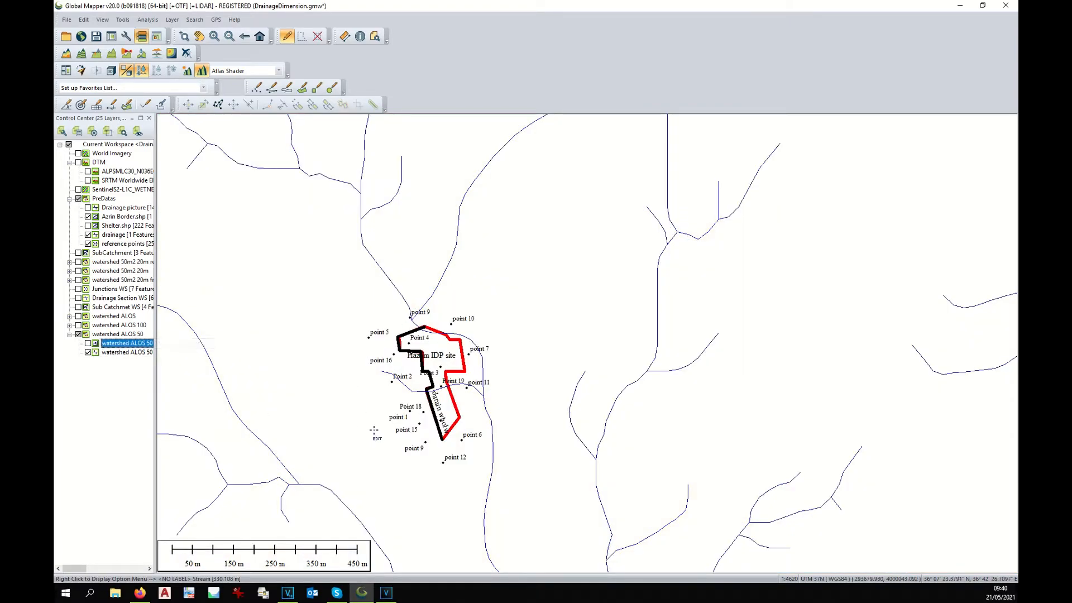
mouse_move(411, 473)
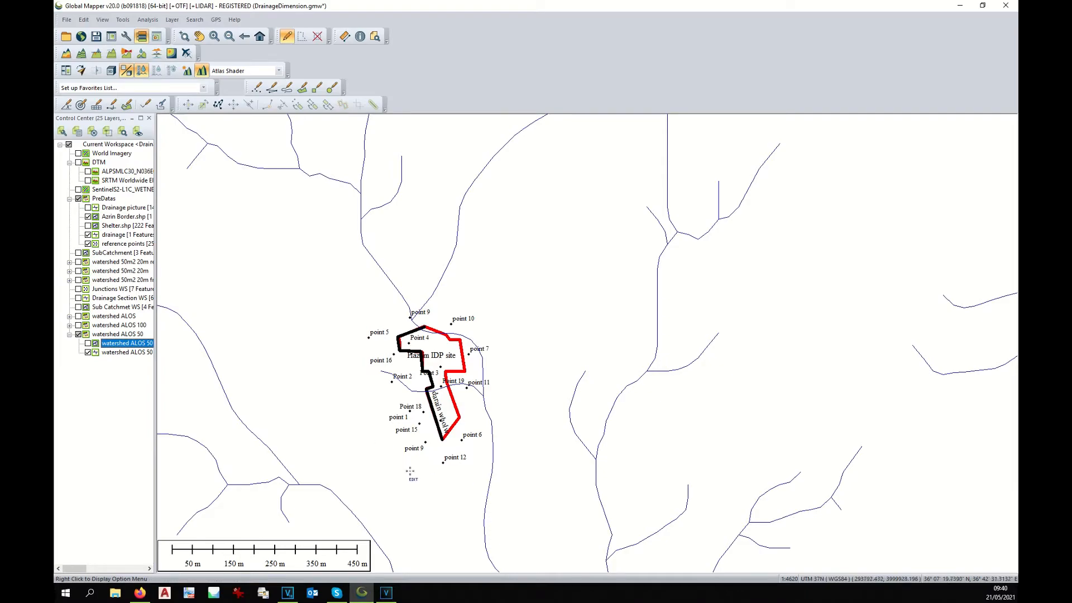
scroll(down, 3)
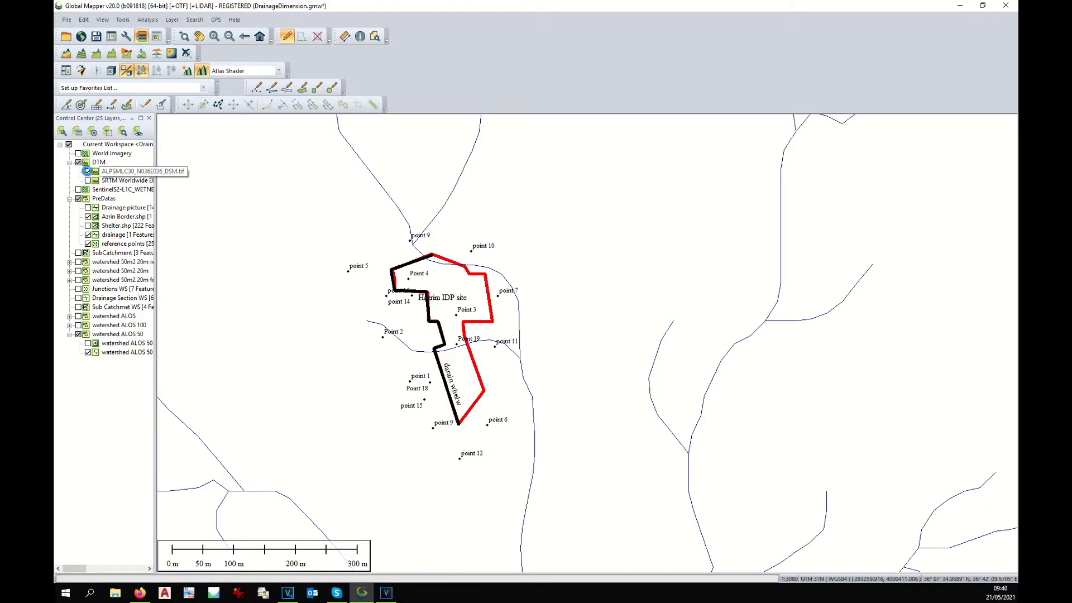
Select the ALPSMLC30_N036E036_DSM layer under the DTM group.
click(130, 171)
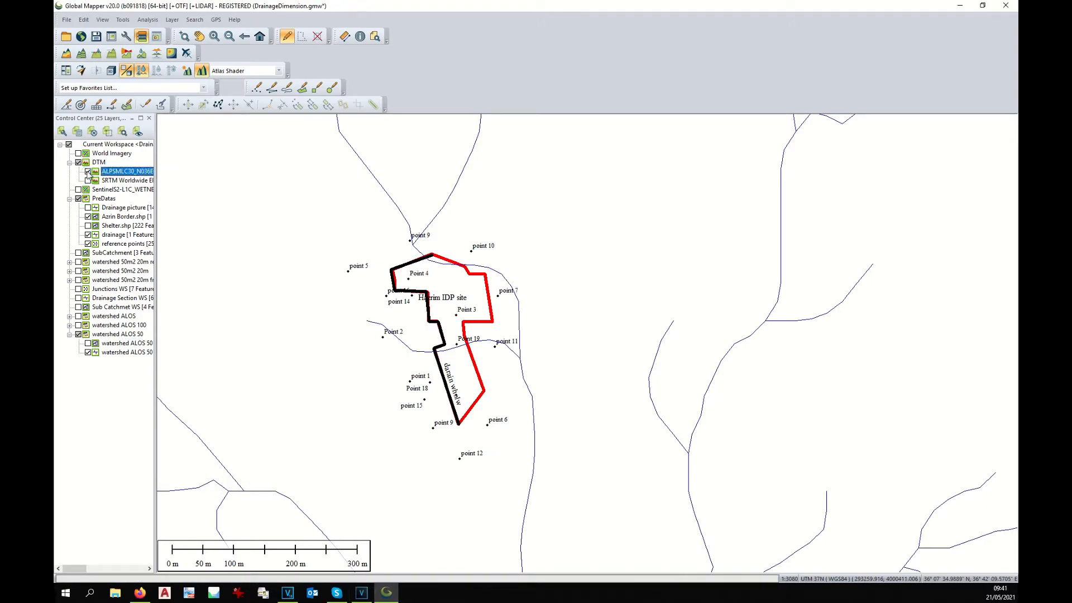
click(78, 162)
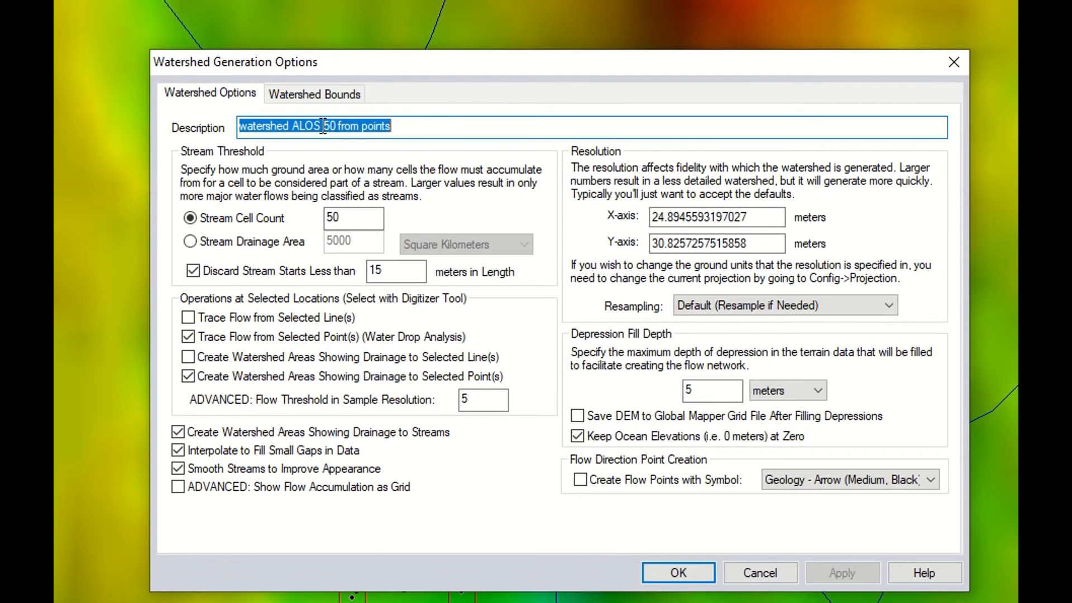
Run watershed generation with Trace Flow from Selected Point(s), bounded to all data visible on screen.
click(339, 127)
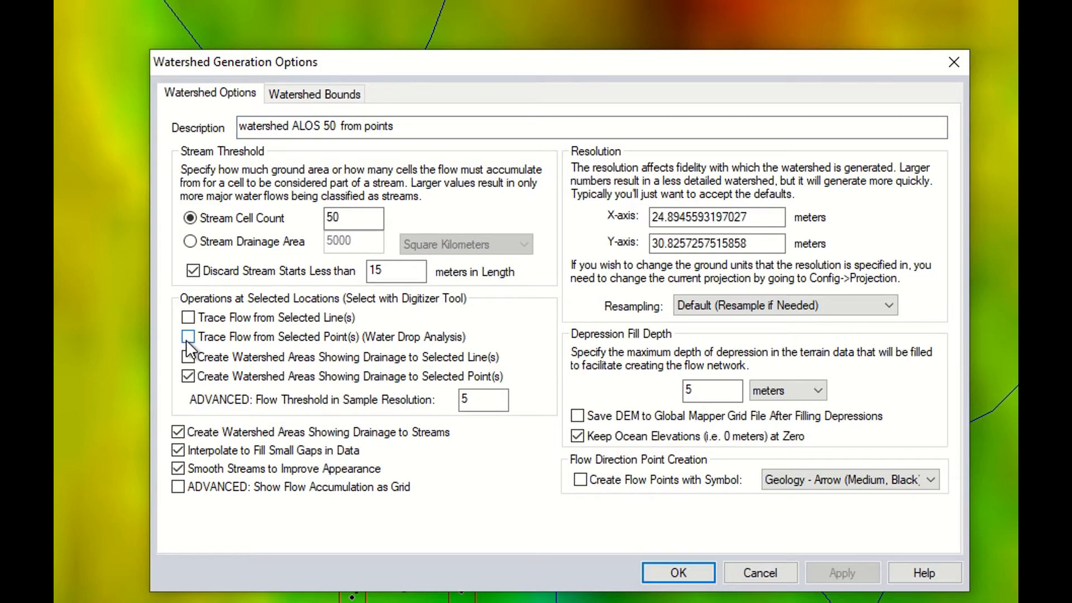
click(188, 336)
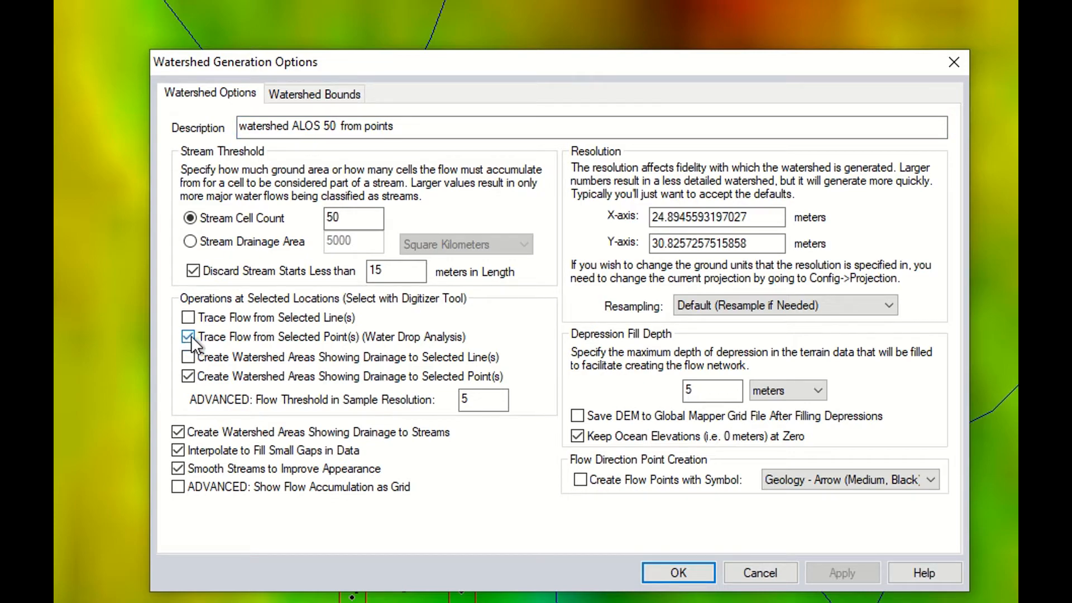
mouse_move(478, 483)
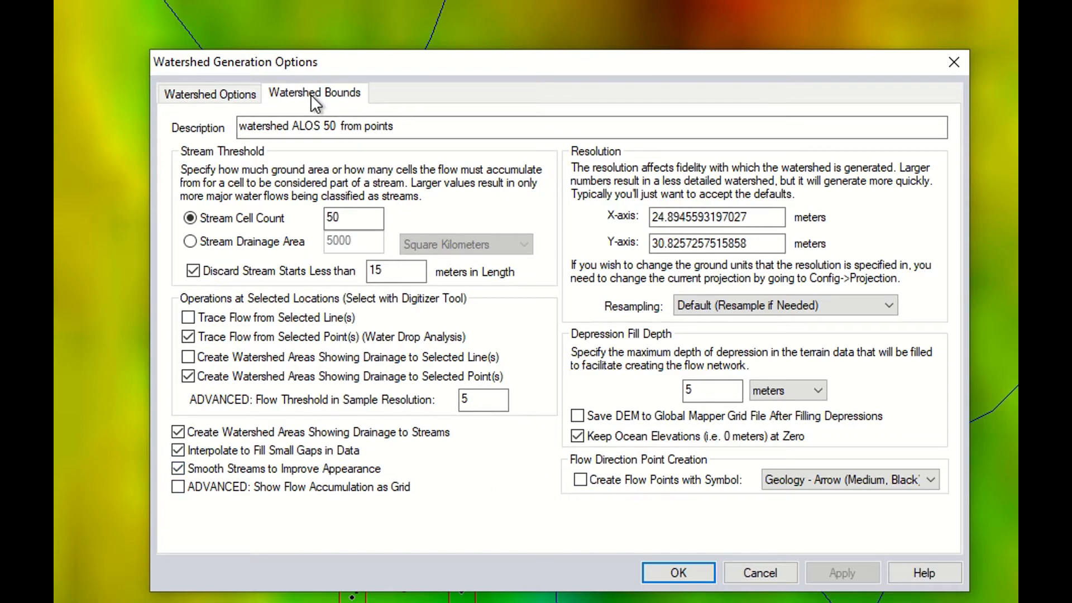
click(314, 92)
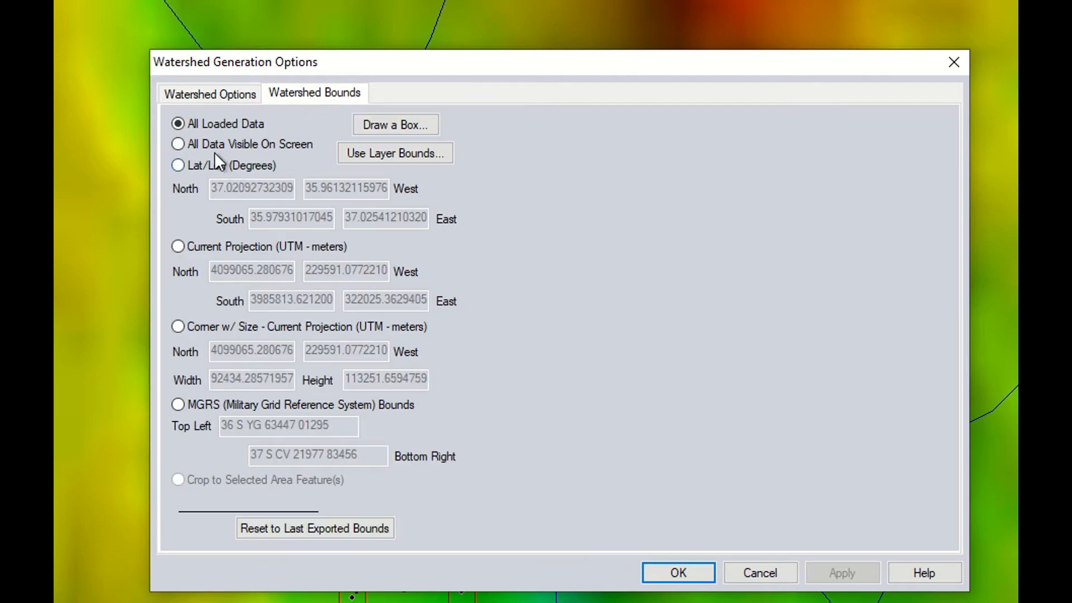
click(178, 144)
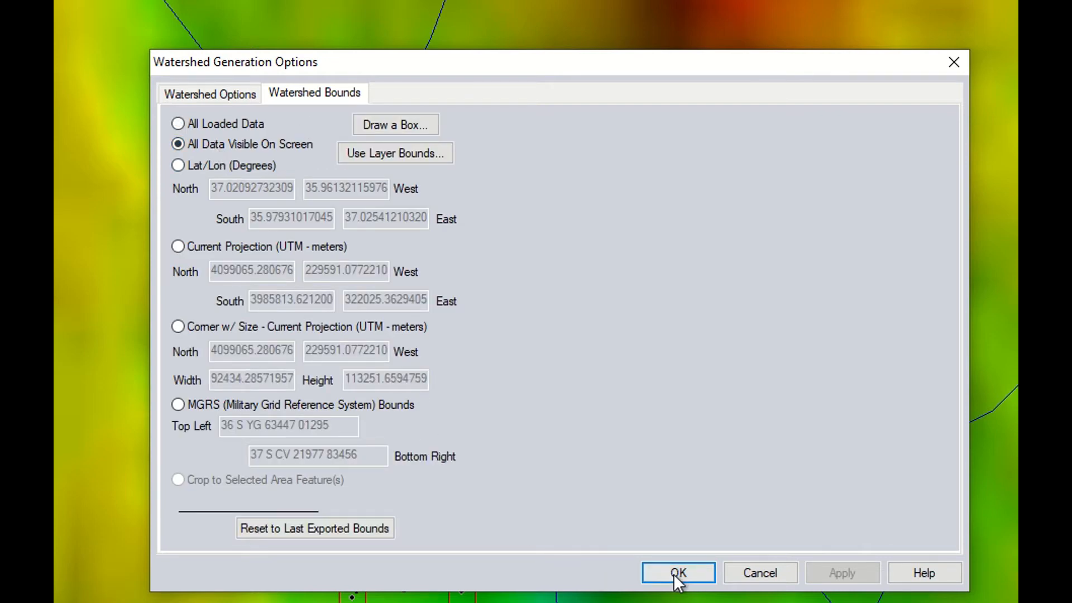
click(677, 572)
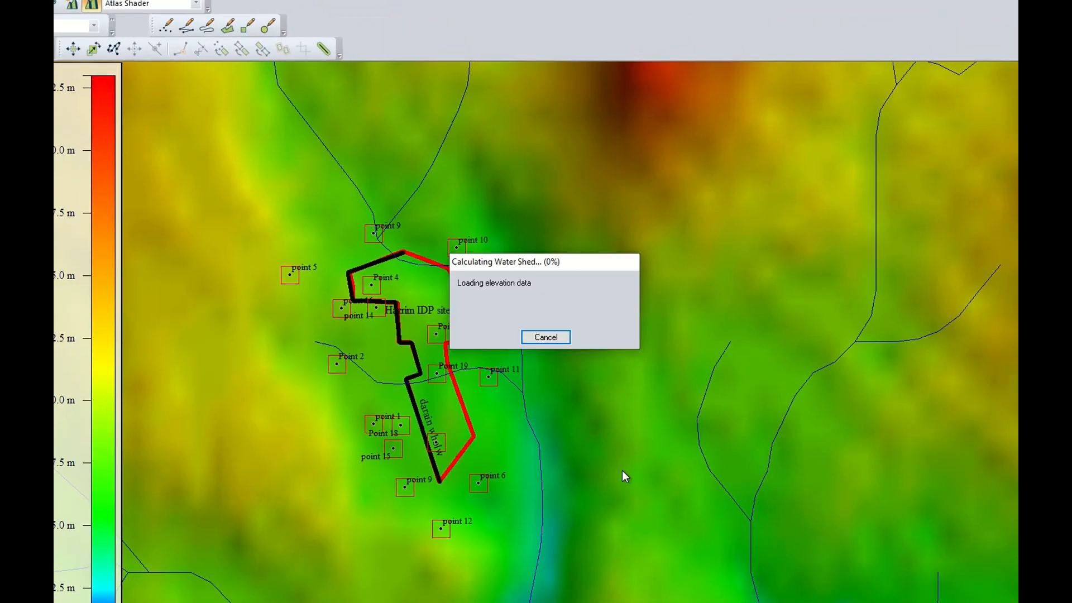
Dismiss the finished calculation and hide the ALPSMLC30 DSM elevation grid.
click(545, 336)
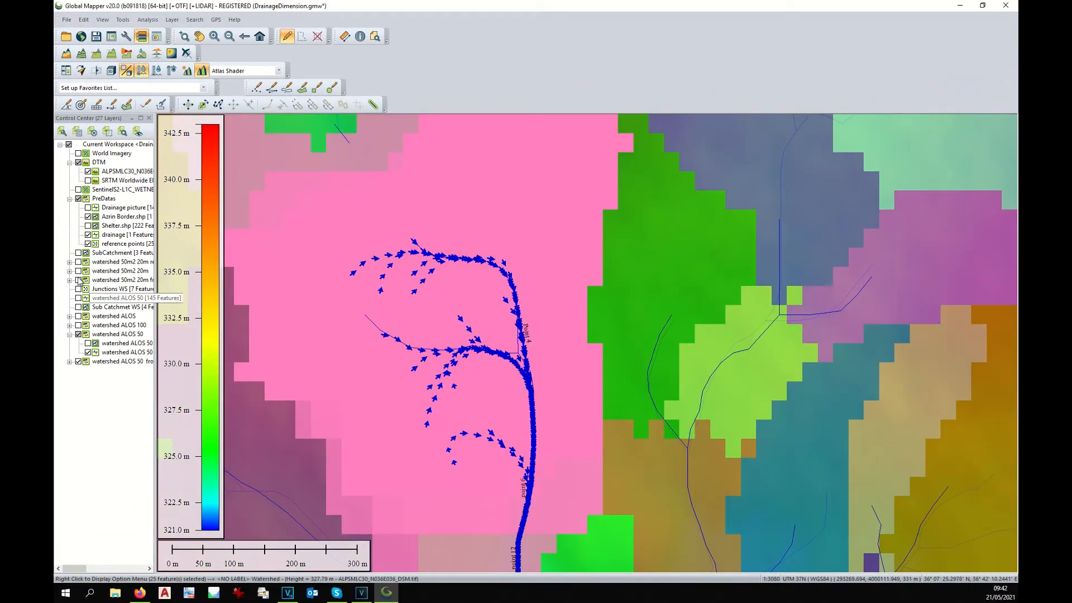
click(141, 171)
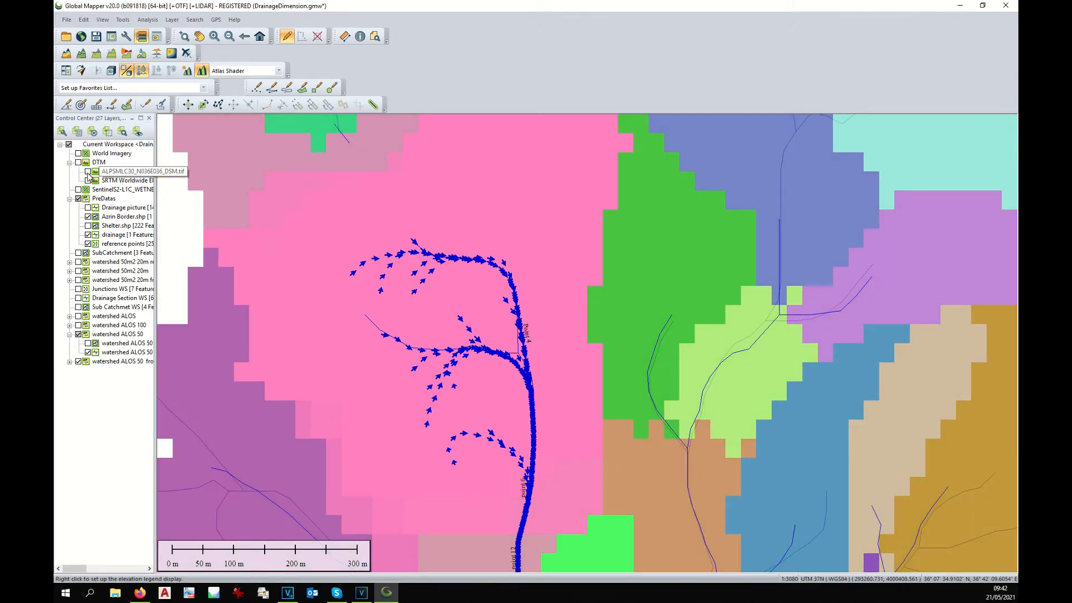
click(126, 171)
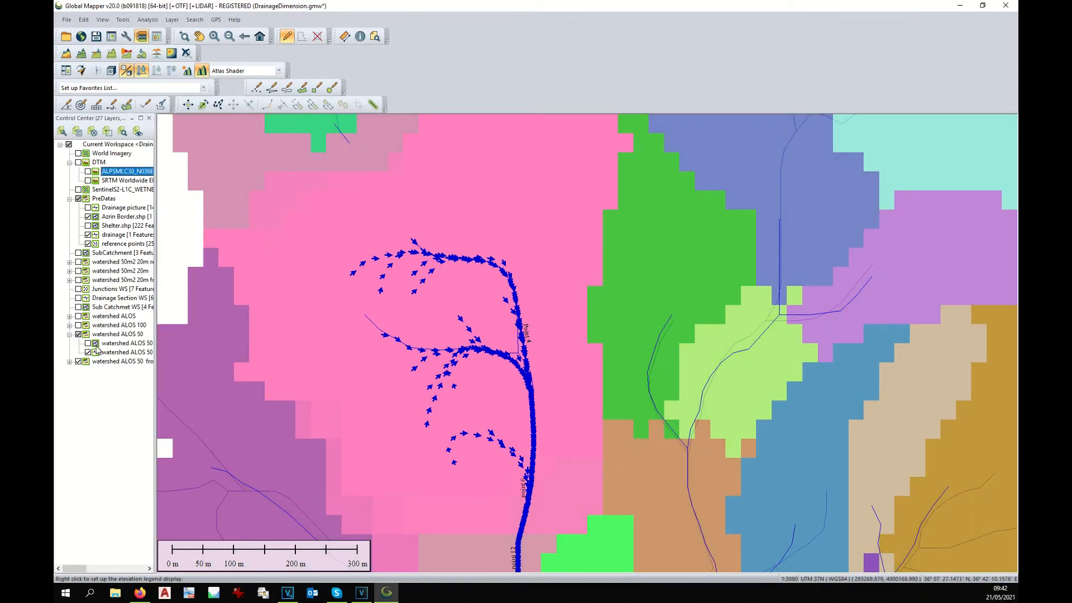
Expand 'watershed ALOS 50 from points' and hide its Watershed Areas layer.
click(69, 361)
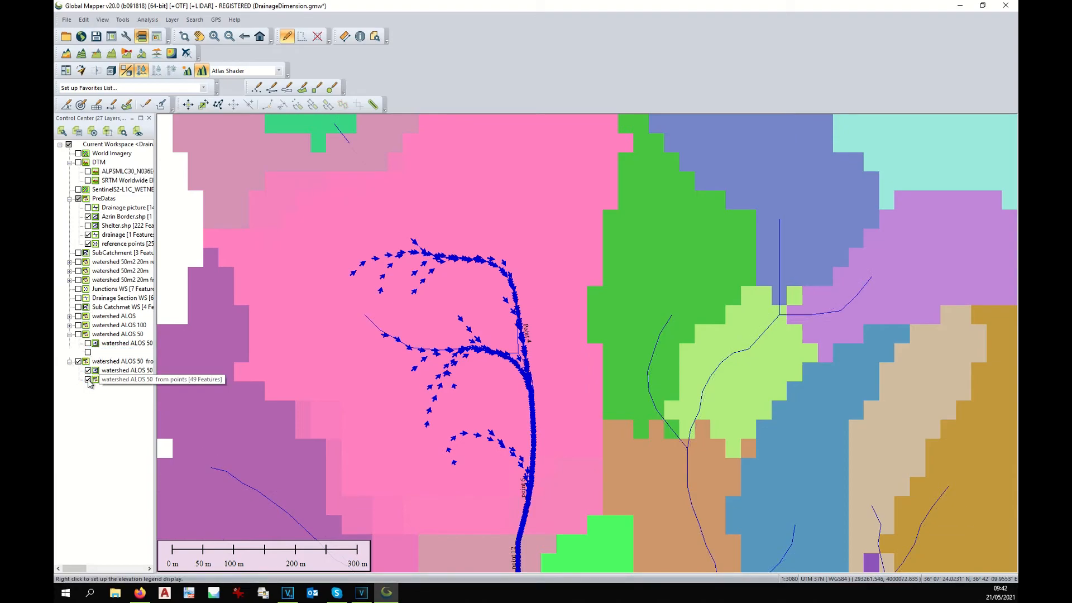
click(88, 381)
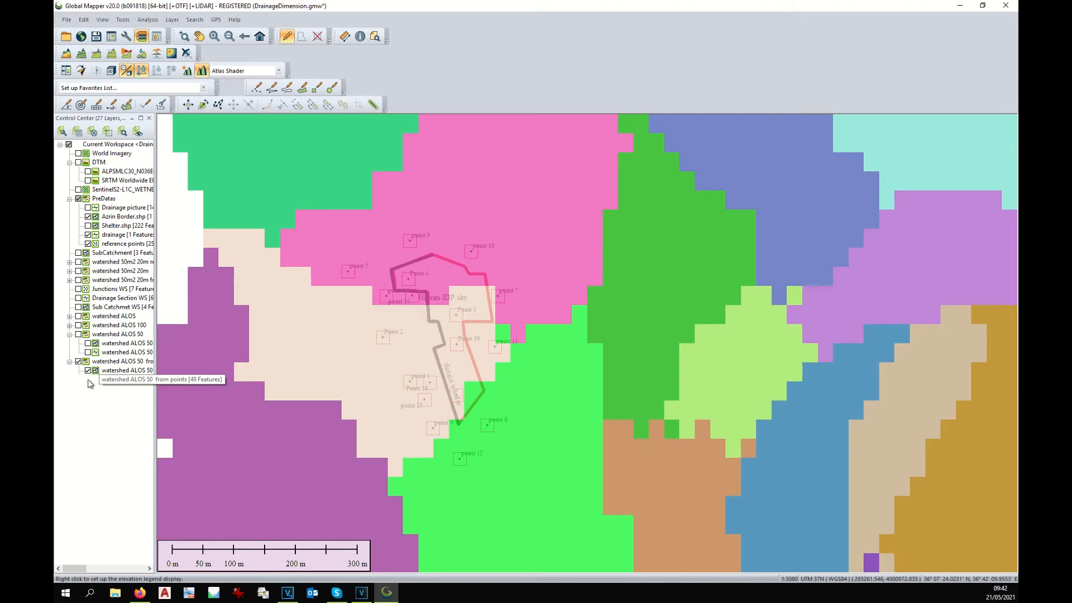
click(87, 370)
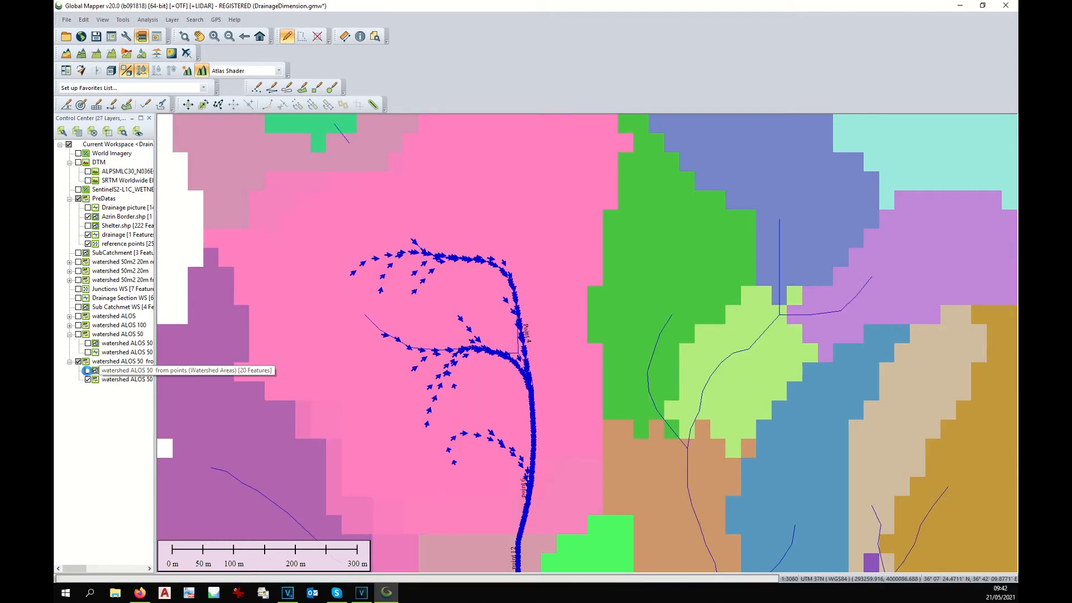
click(87, 369)
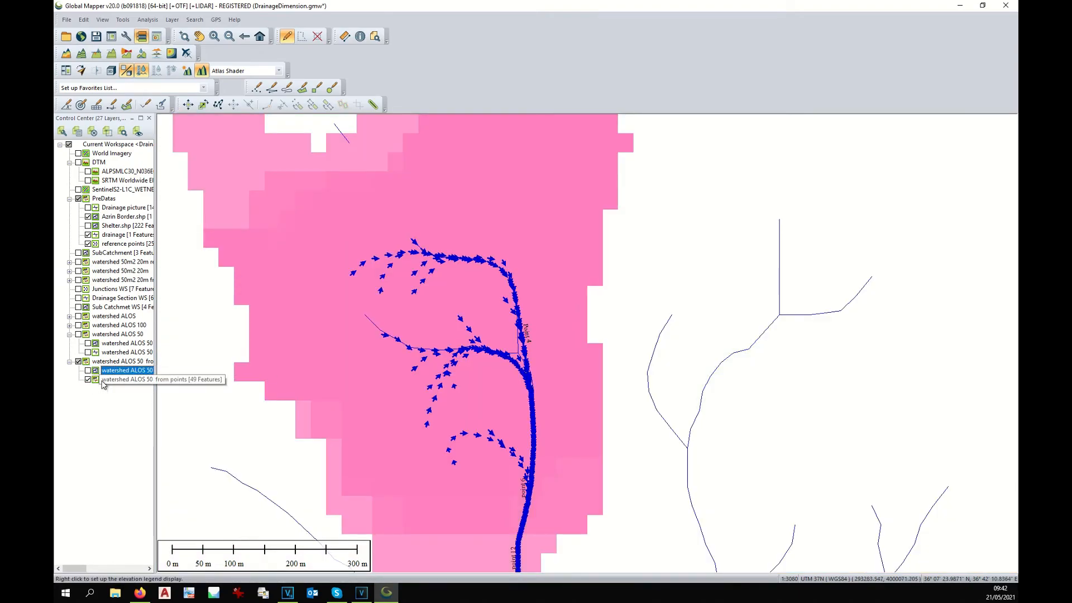
Split the flow trace layer by Feature Description and hide one resulting sub-layer.
right_click(126, 370)
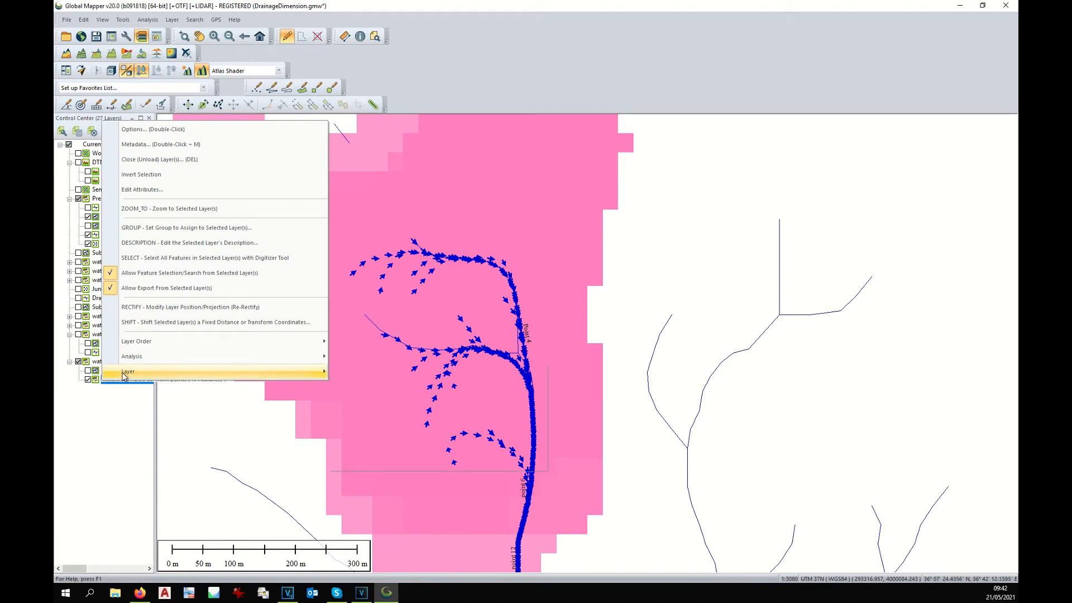
click(128, 371)
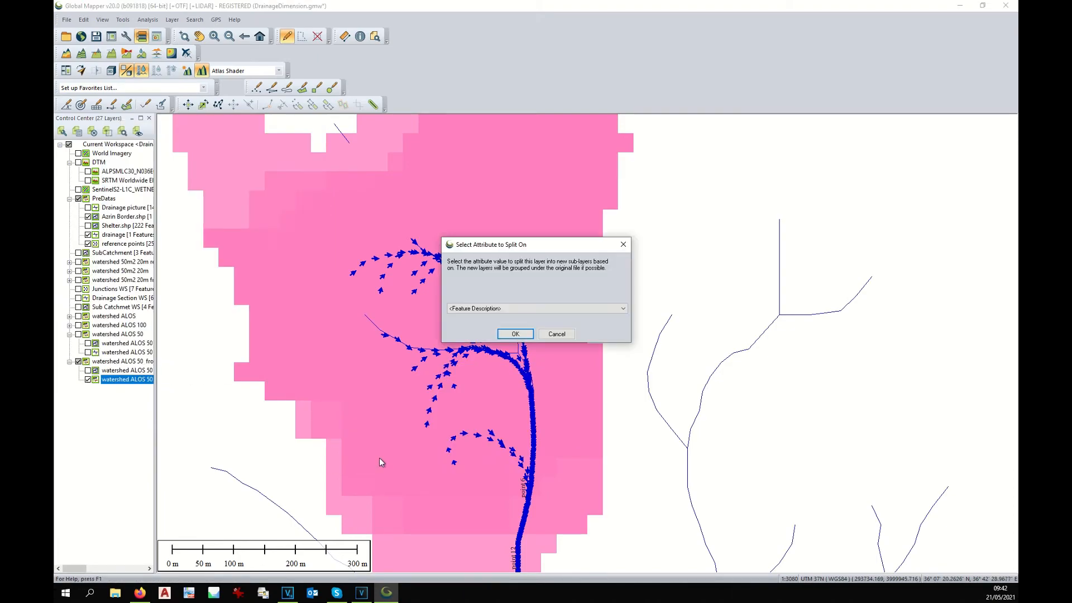
click(516, 334)
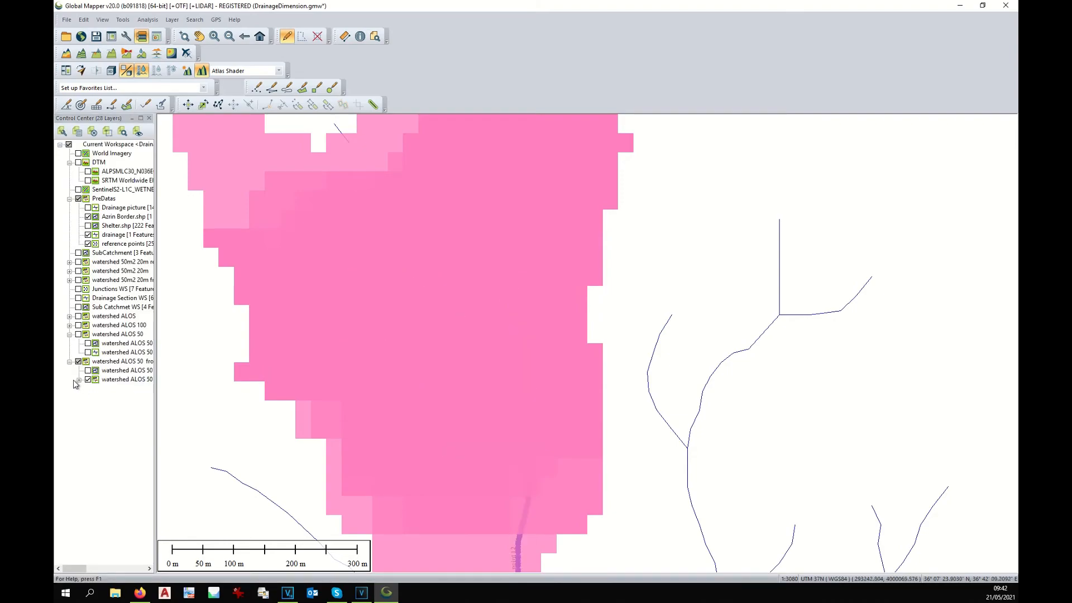
click(78, 380)
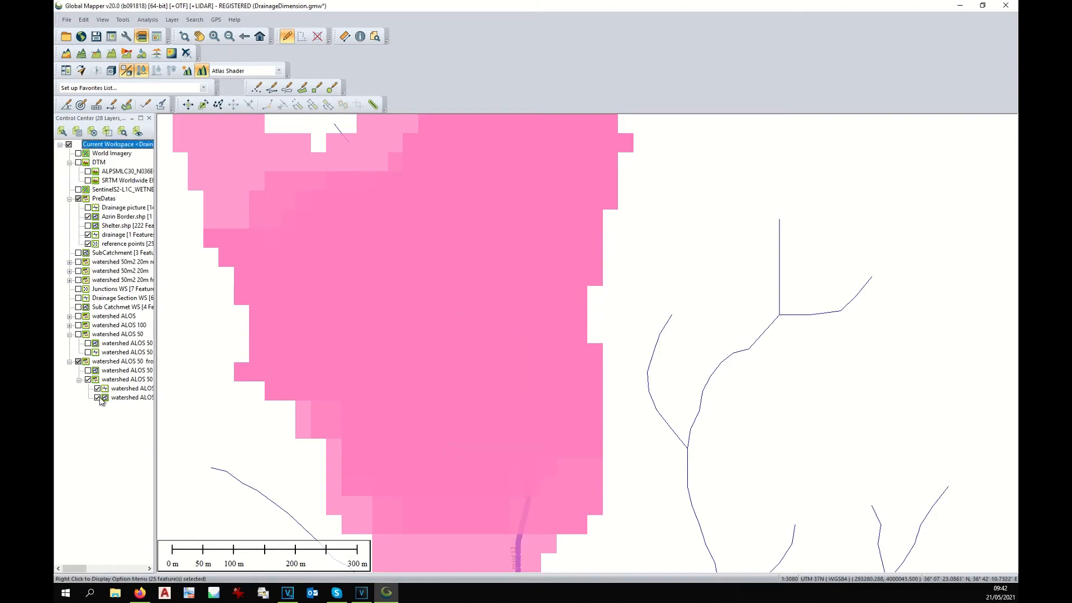
click(97, 397)
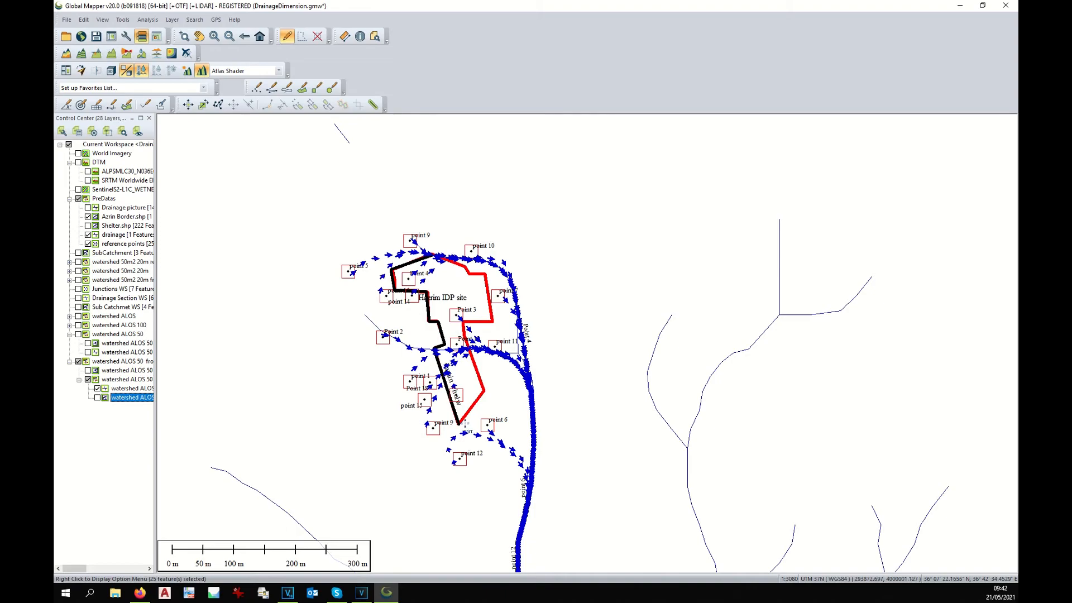
Zoom in on the Harim IDP site, clear the point selection, and select the 'watershed ALOS 50' layer.
click(318, 36)
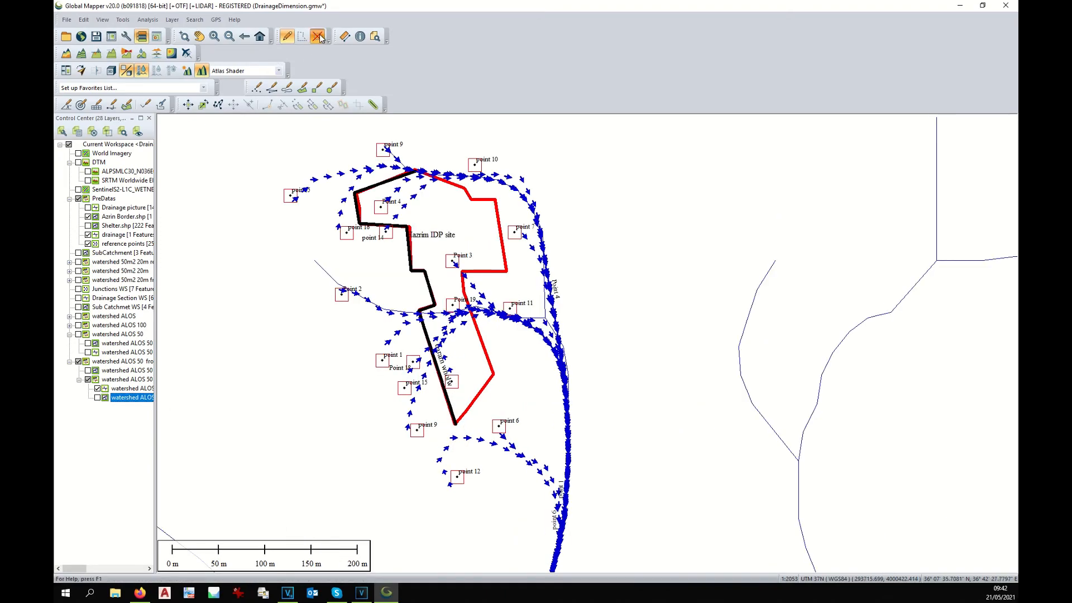
click(318, 36)
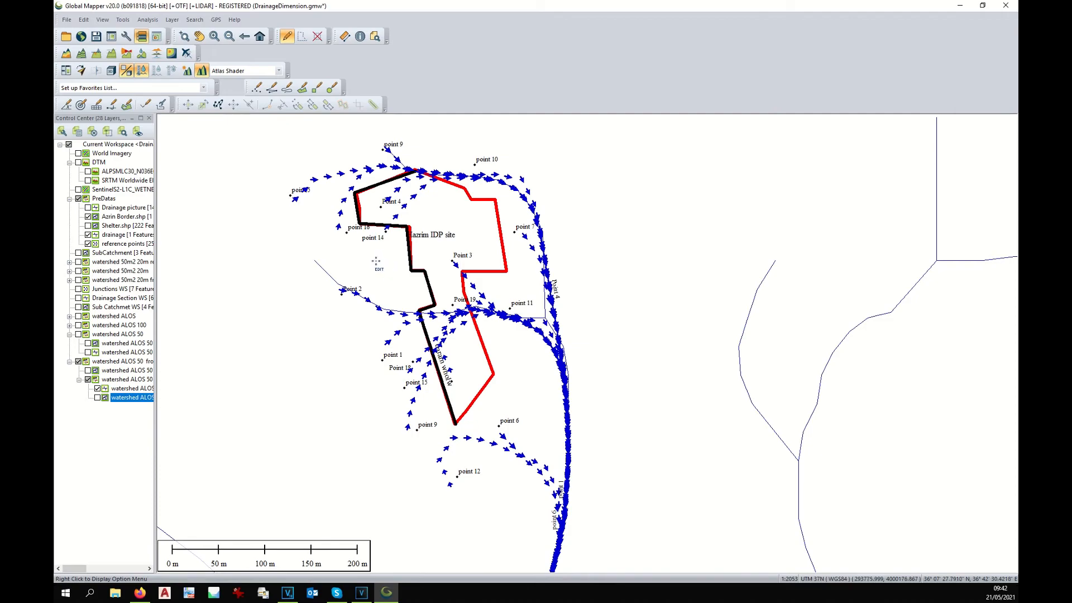
mouse_move(398, 367)
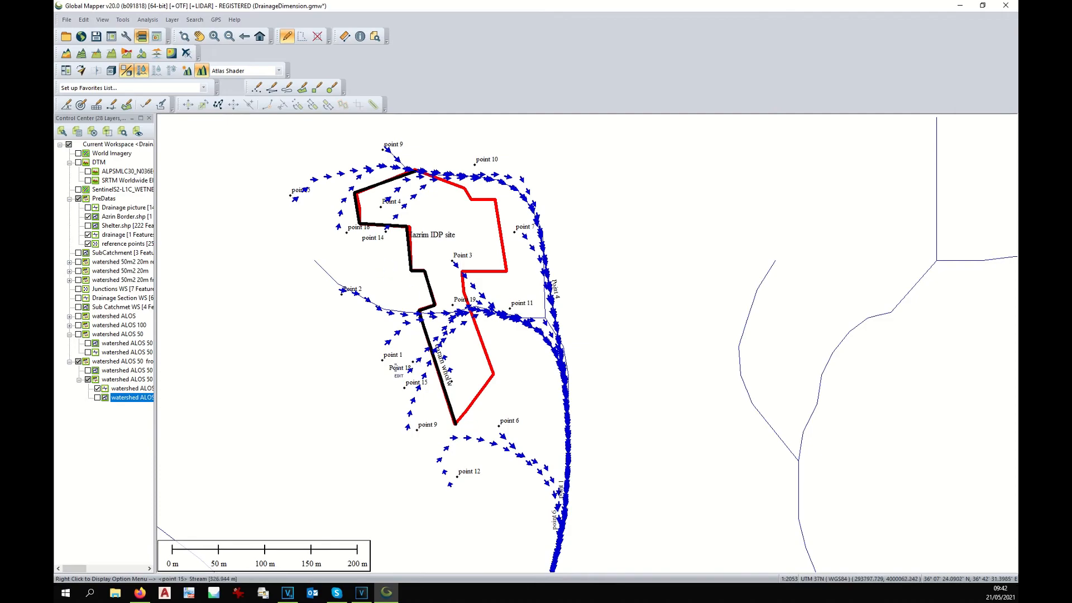
click(127, 343)
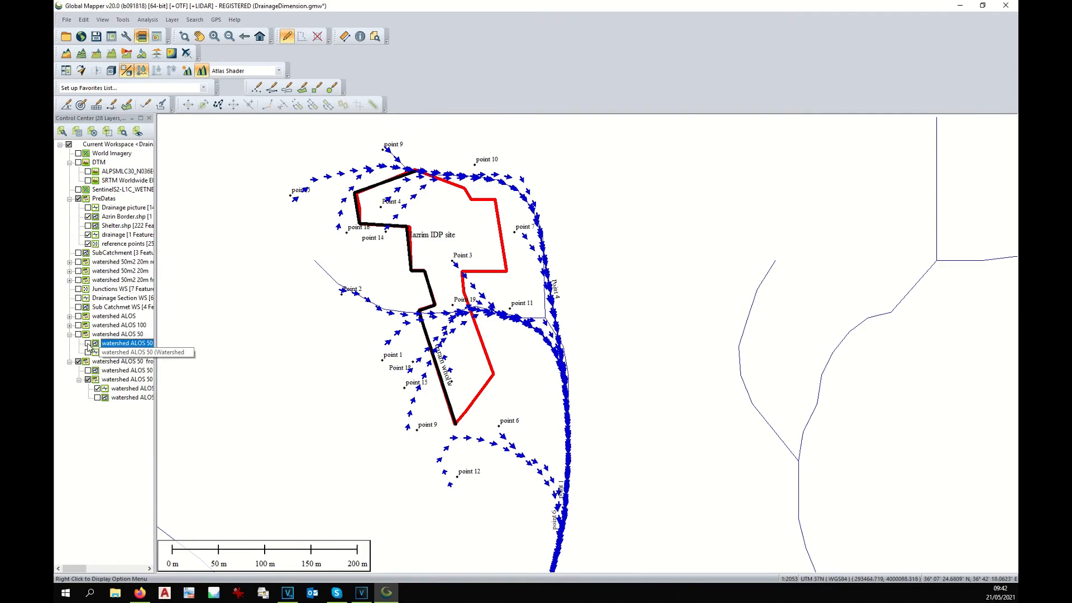
Turn on the 'watershed ALOS 50' watershed areas sub-layer beneath the flow traces.
click(87, 342)
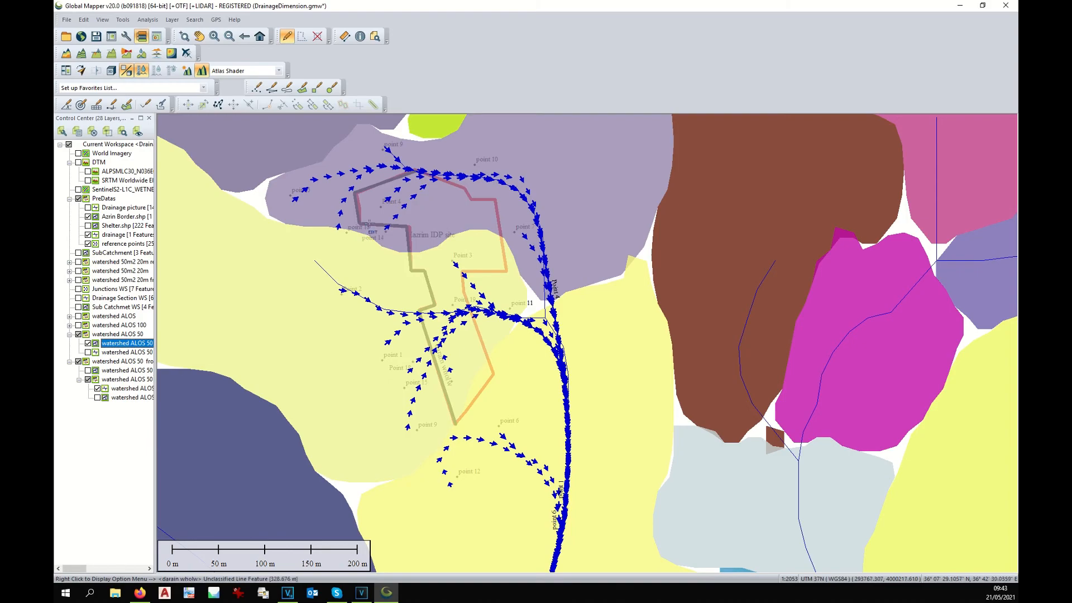
mouse_move(432, 294)
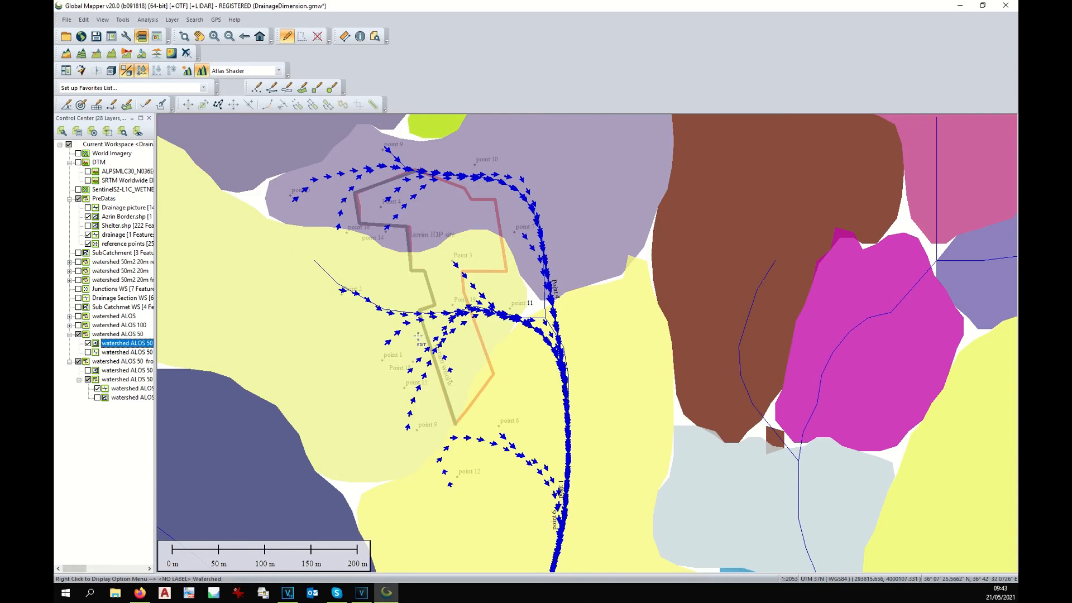
mouse_move(445, 412)
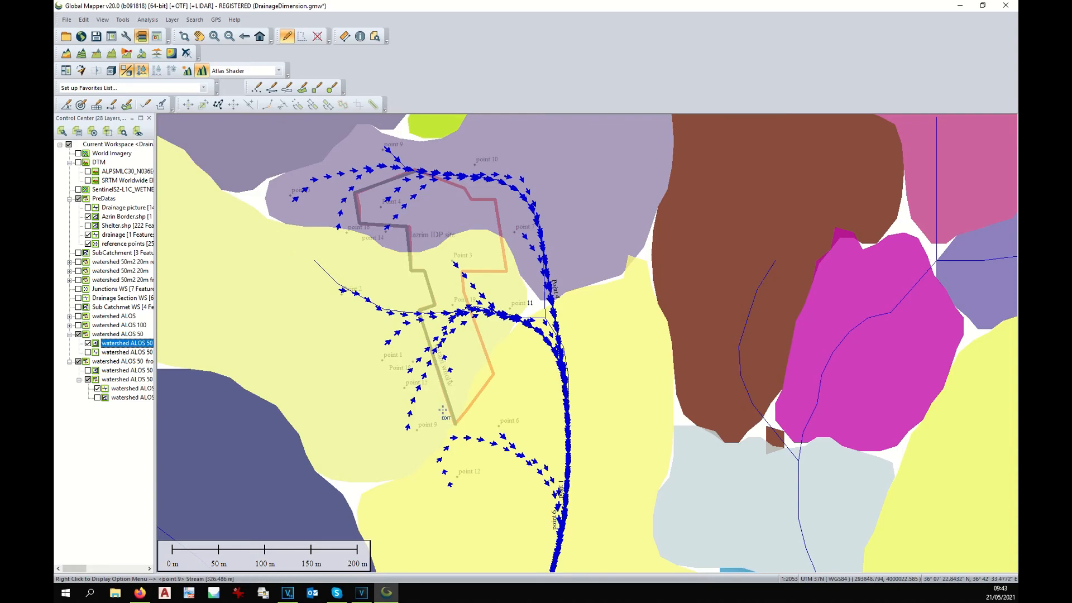